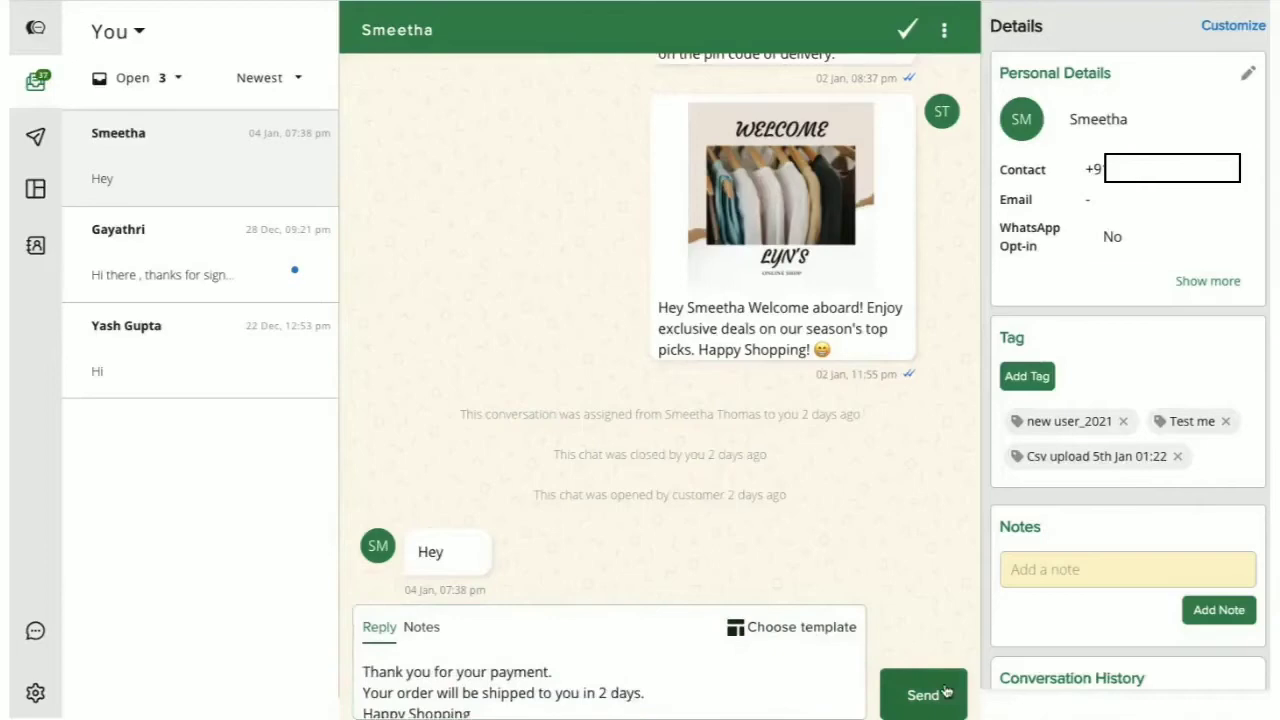
Step: Send the drafted payment confirmation reply to the customer
{"action": "left_click", "coordinate": [922, 694]}
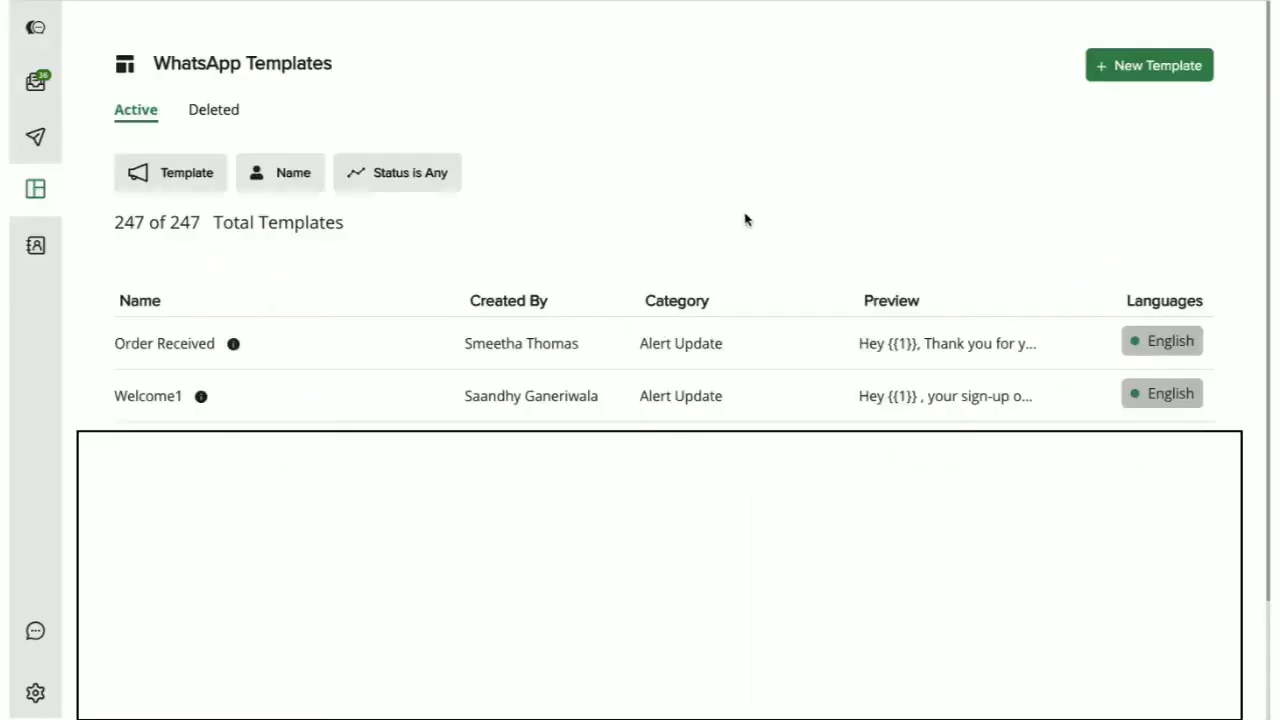
{"action": "mouse_move", "coordinate": [1110, 99]}
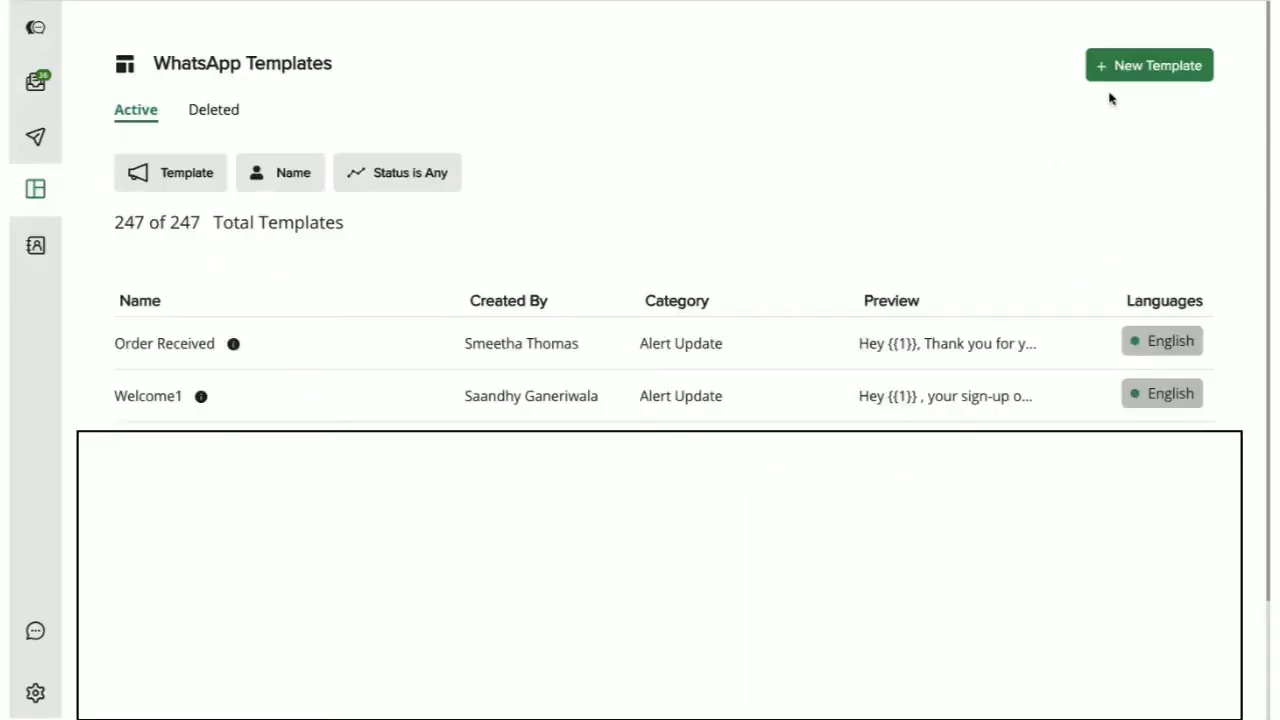
Step: Start a new template named 'Package Delivered' with category Alert Update
{"action": "left_click", "coordinate": [1149, 65]}
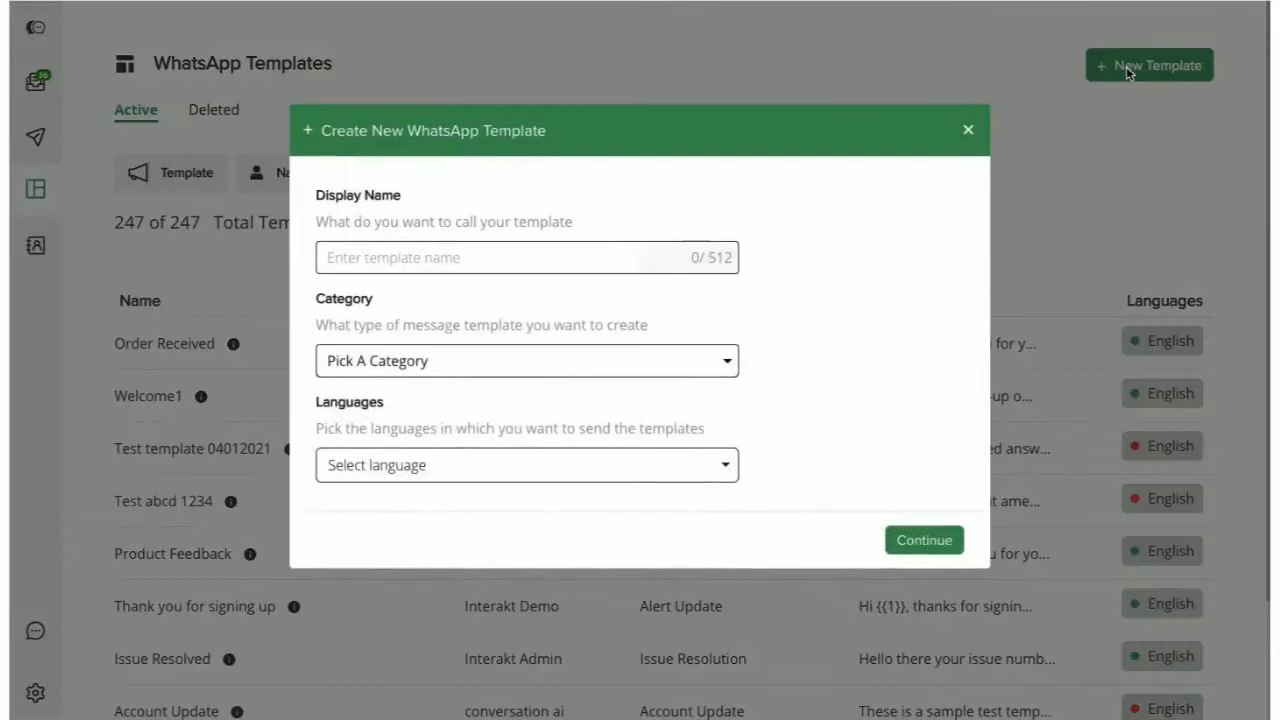
{"action": "type", "text": "Package Deli"}
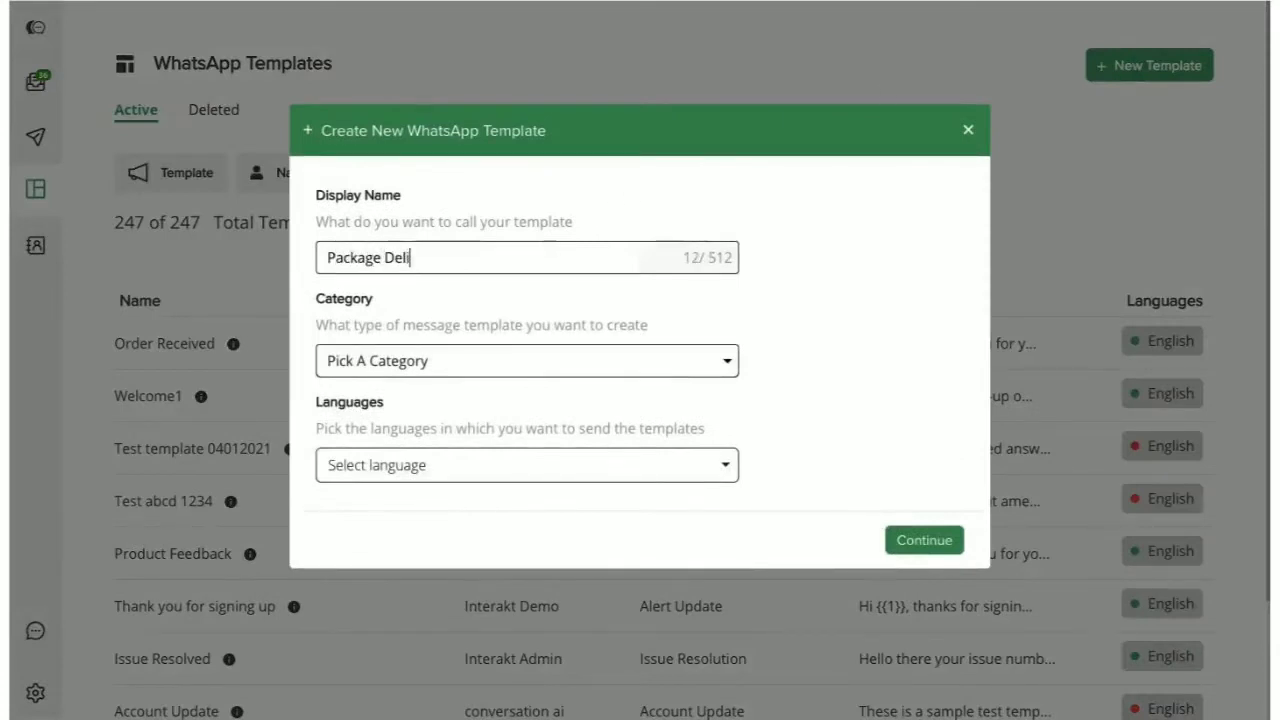
{"action": "left_click", "coordinate": [525, 361]}
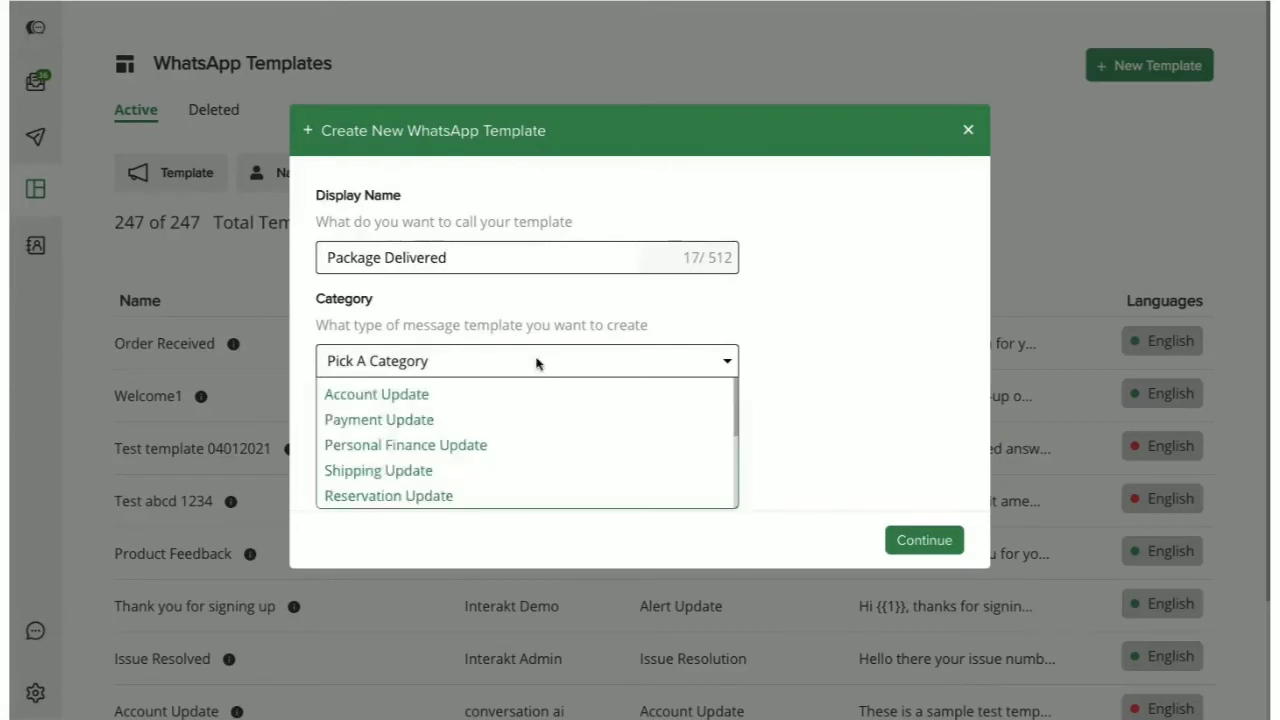
{"action": "scroll", "scroll_direction": "down", "scroll_amount": 3}
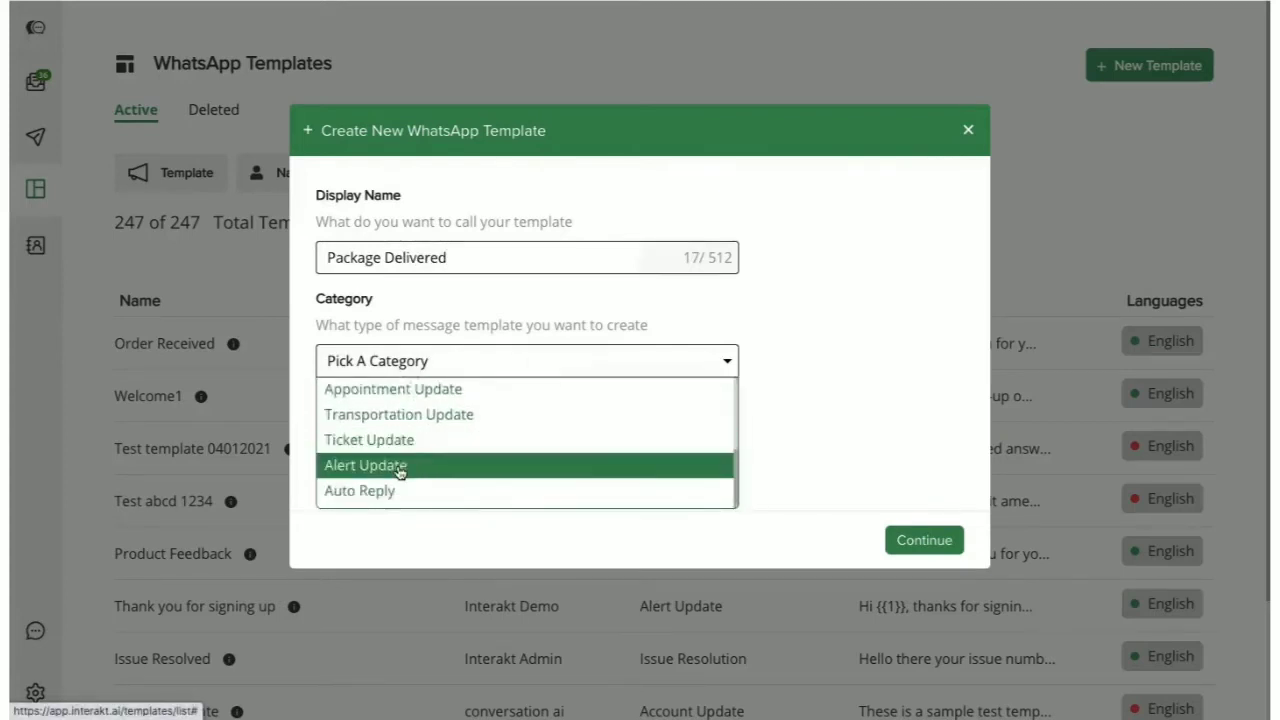
{"action": "left_click", "coordinate": [365, 465]}
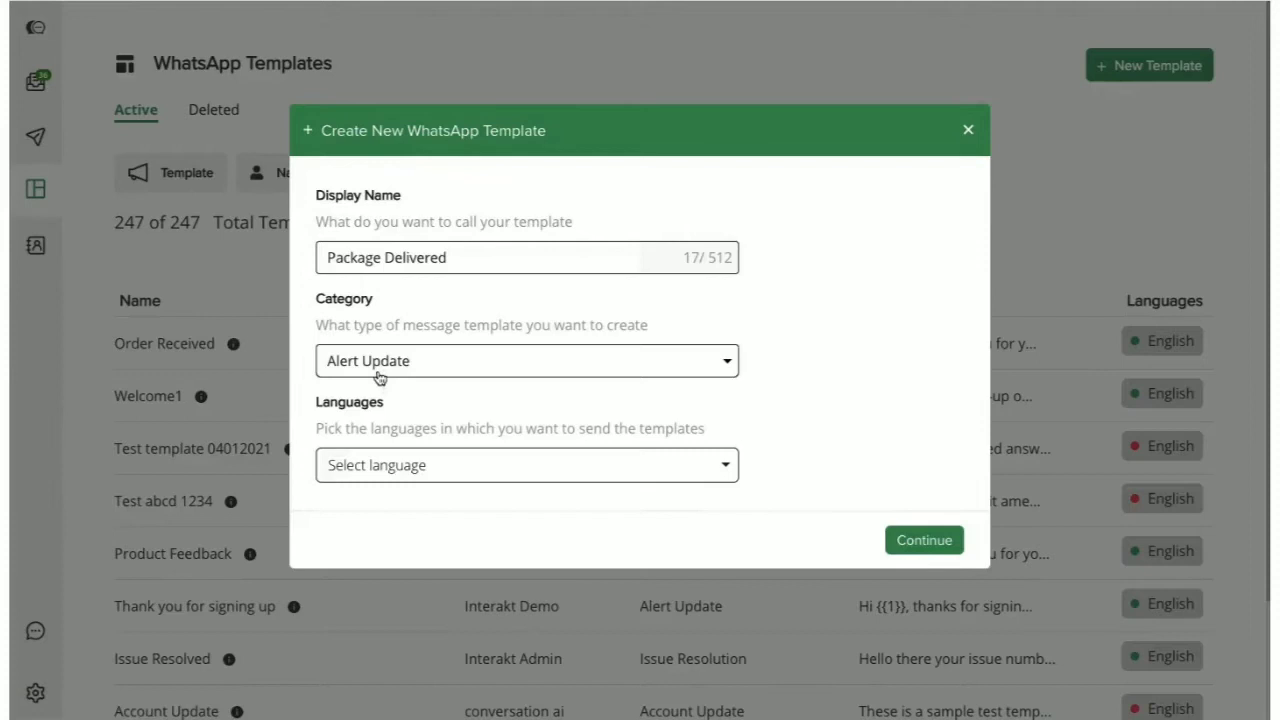
Step: Set the template language to English and continue
{"action": "left_click", "coordinate": [525, 464]}
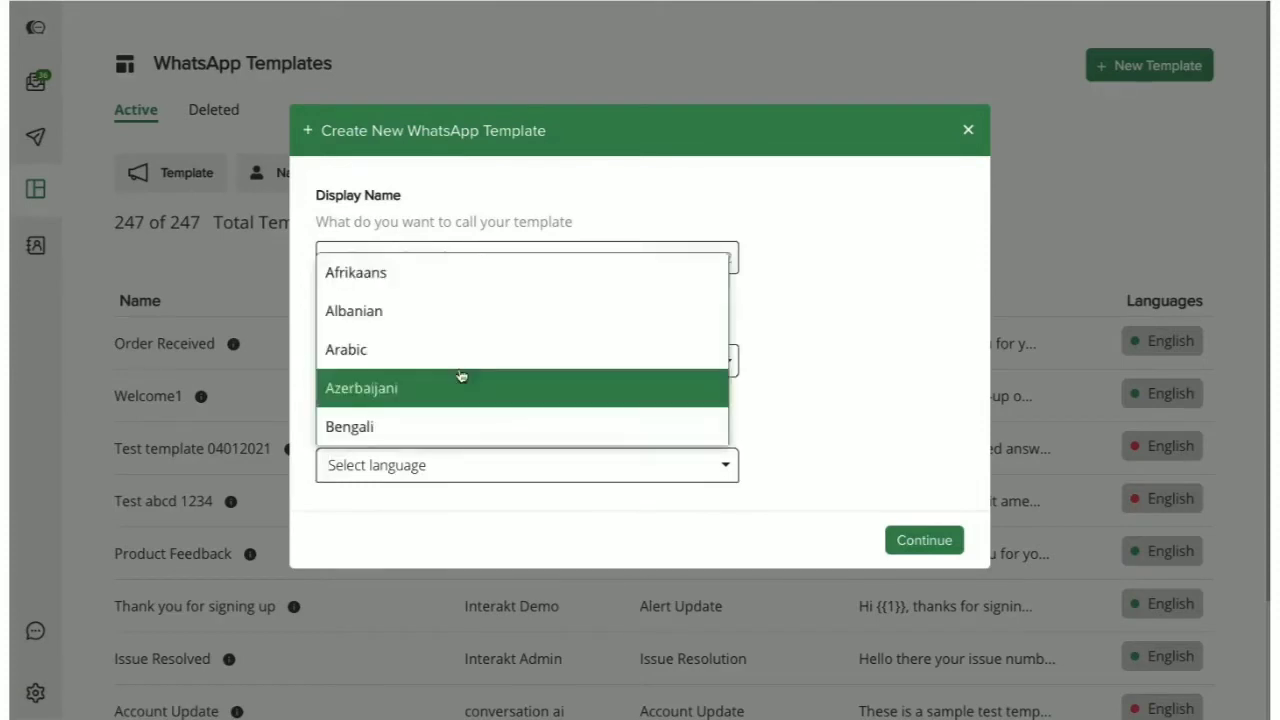
{"action": "type", "text": "engli"}
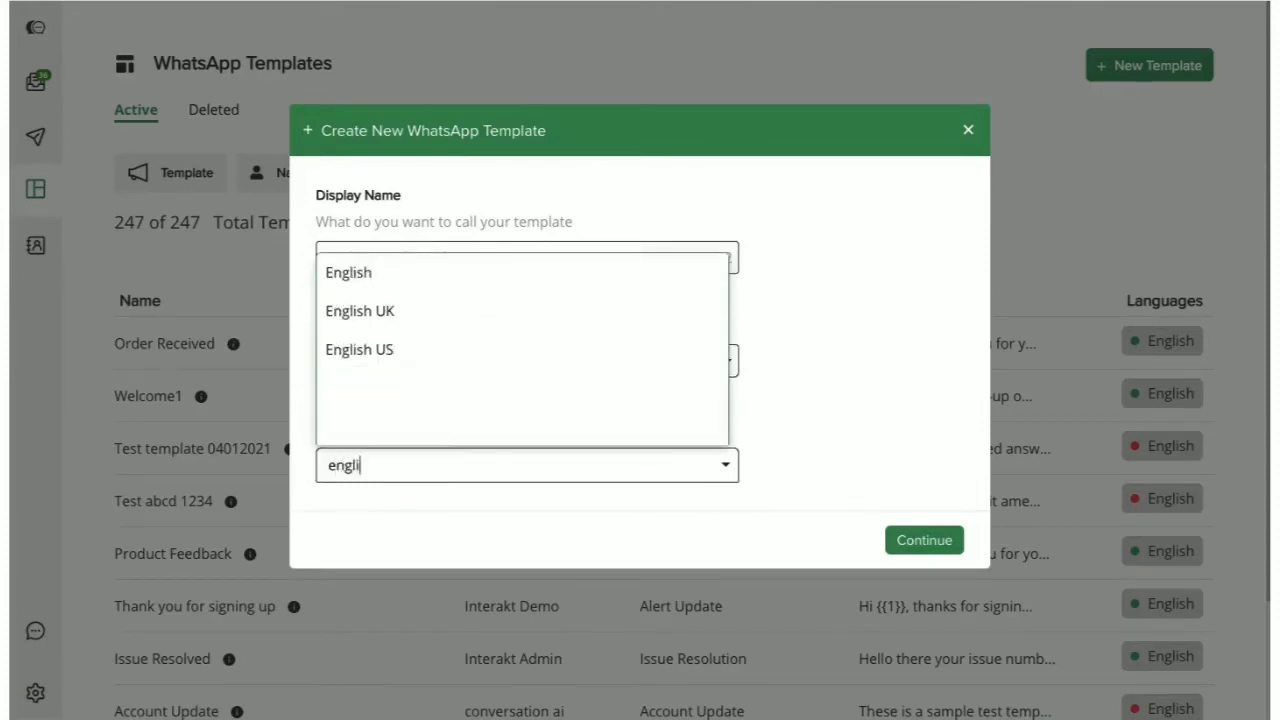
{"action": "left_click", "coordinate": [348, 272]}
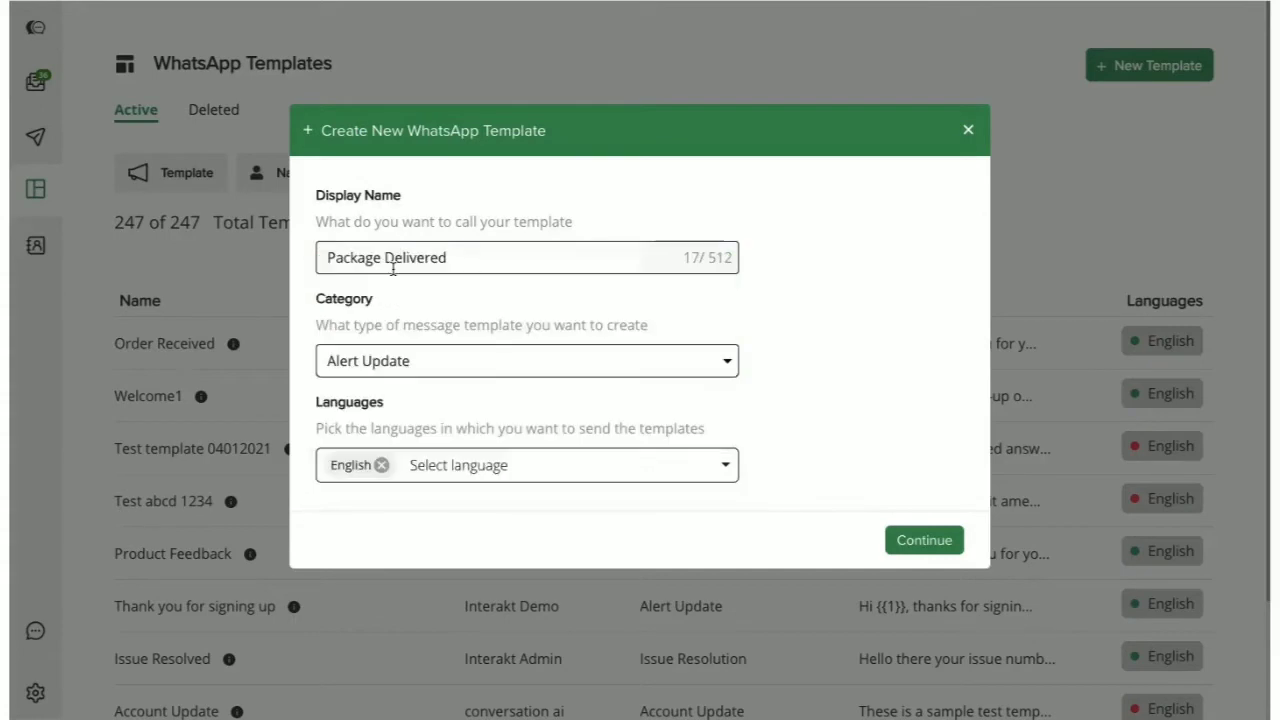
{"action": "left_click", "coordinate": [923, 539]}
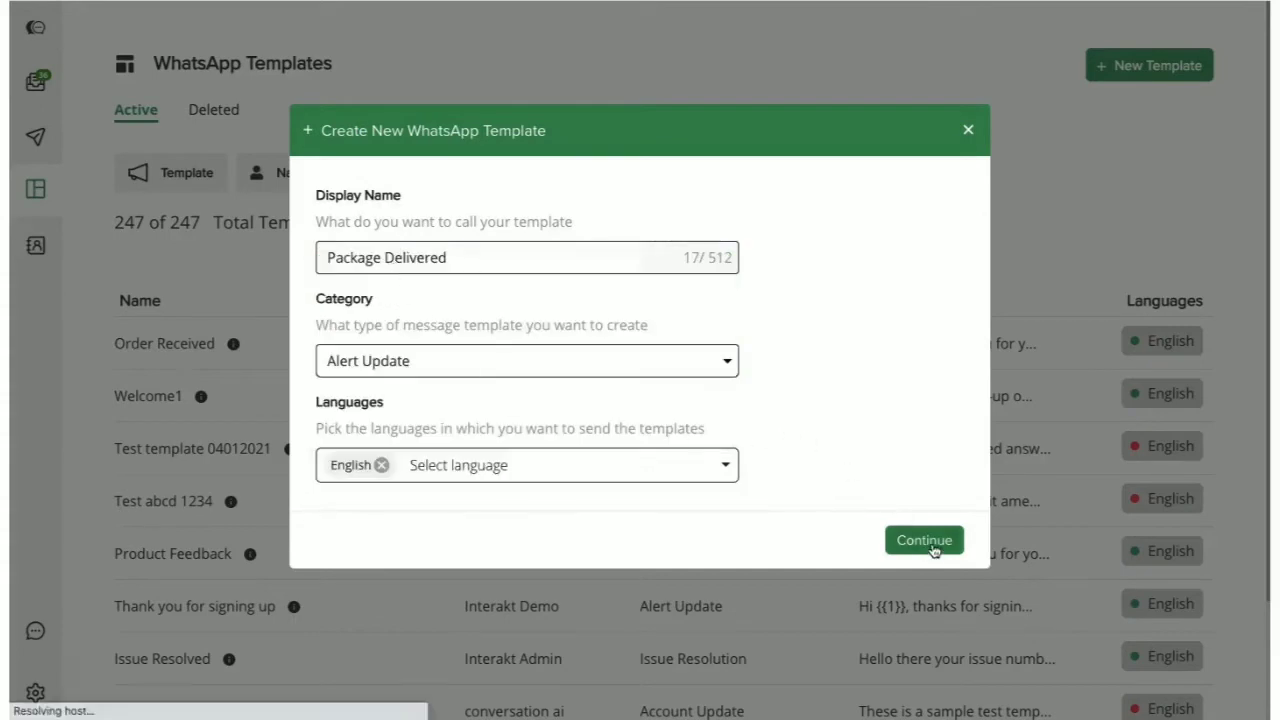
Step: Proceed to the content editor and set the optional header to Media
{"action": "left_click", "coordinate": [923, 540]}
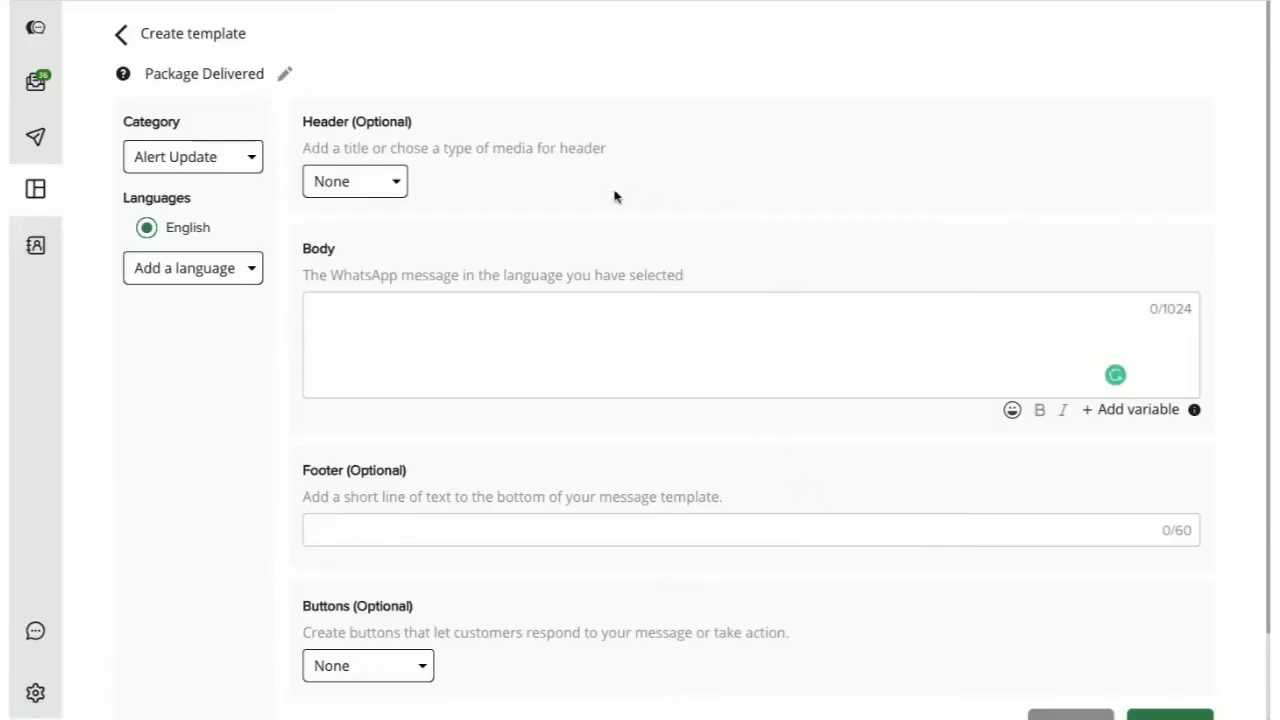
{"action": "mouse_move", "coordinate": [605, 198]}
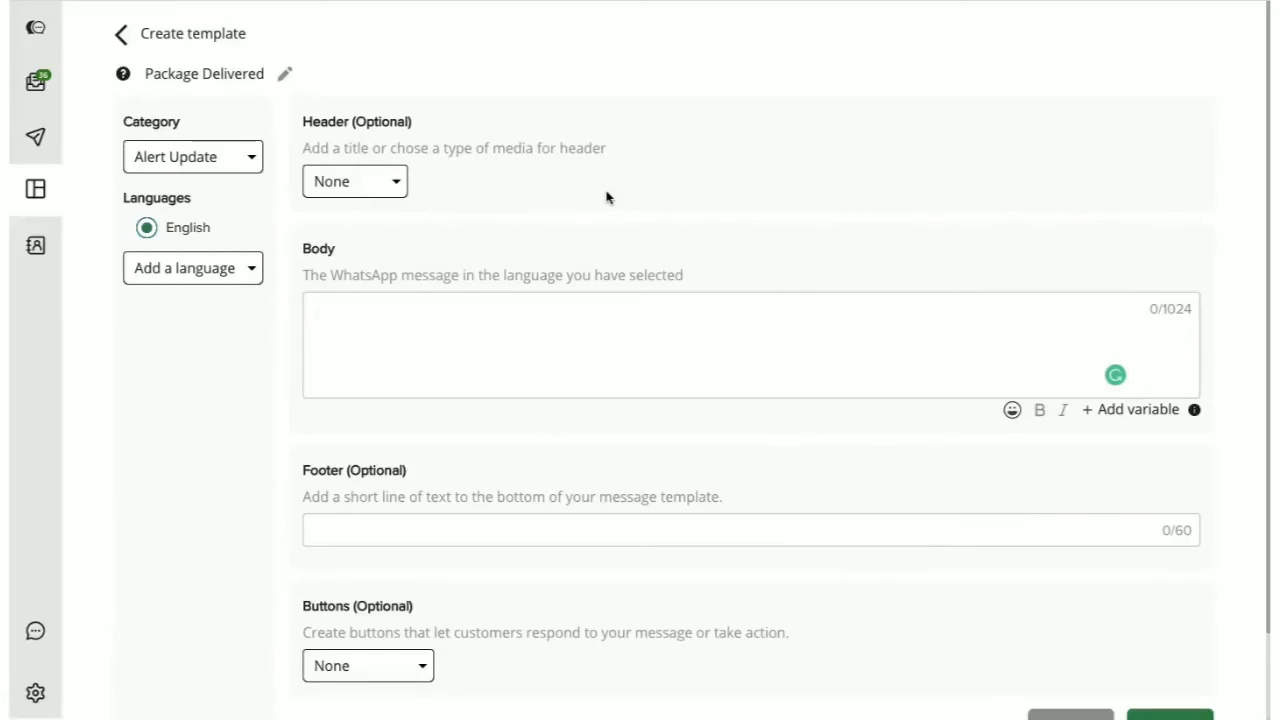
{"action": "mouse_move", "coordinate": [738, 141]}
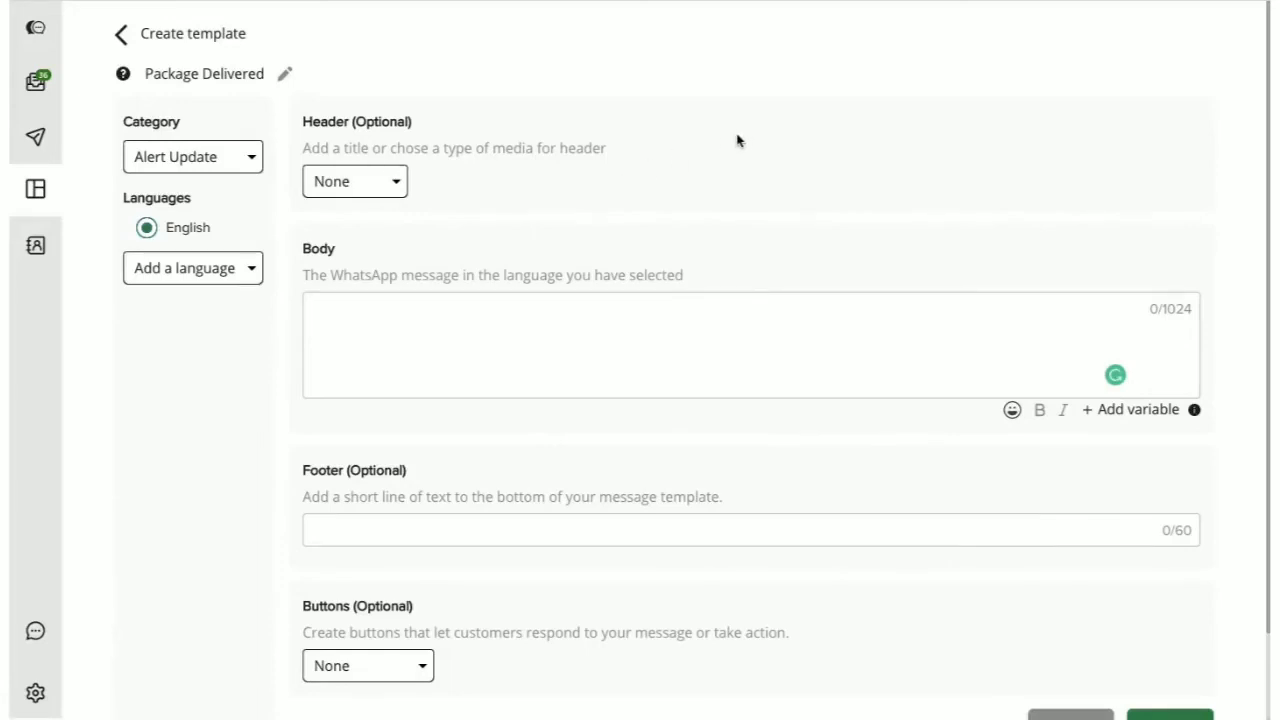
{"action": "scroll", "scroll_direction": "down", "scroll_amount": 3}
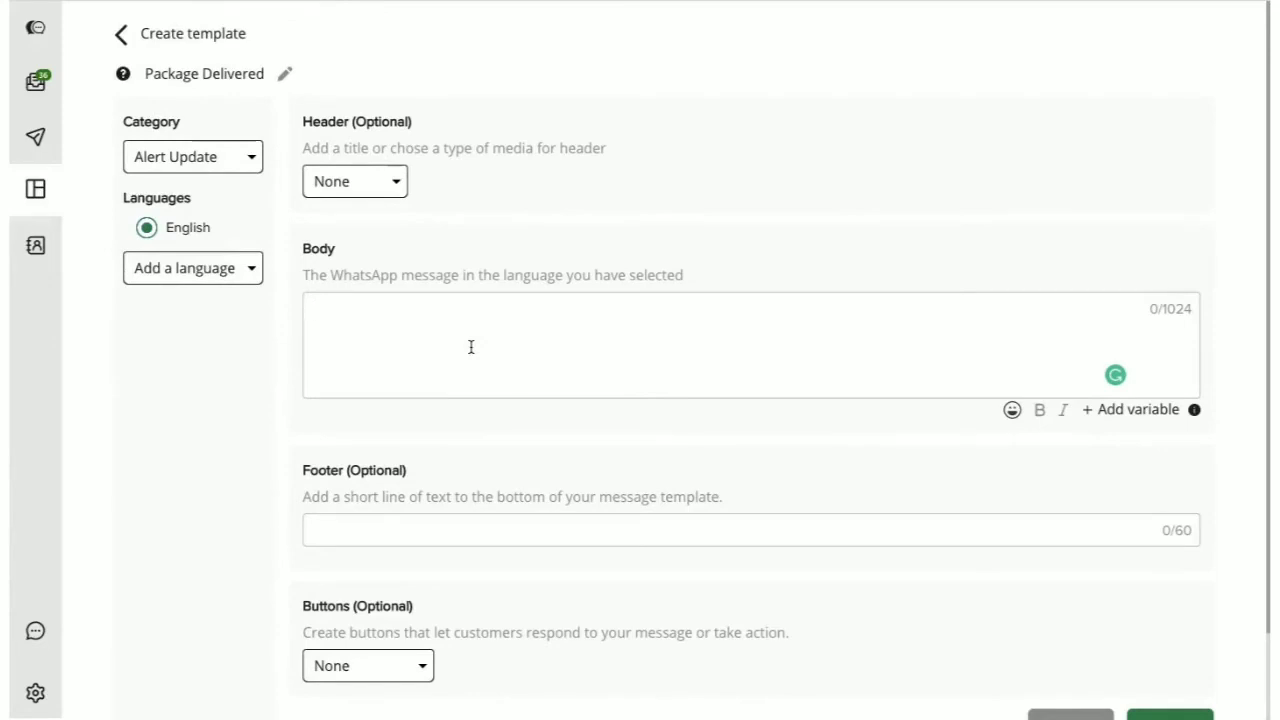
{"action": "mouse_move", "coordinate": [461, 178]}
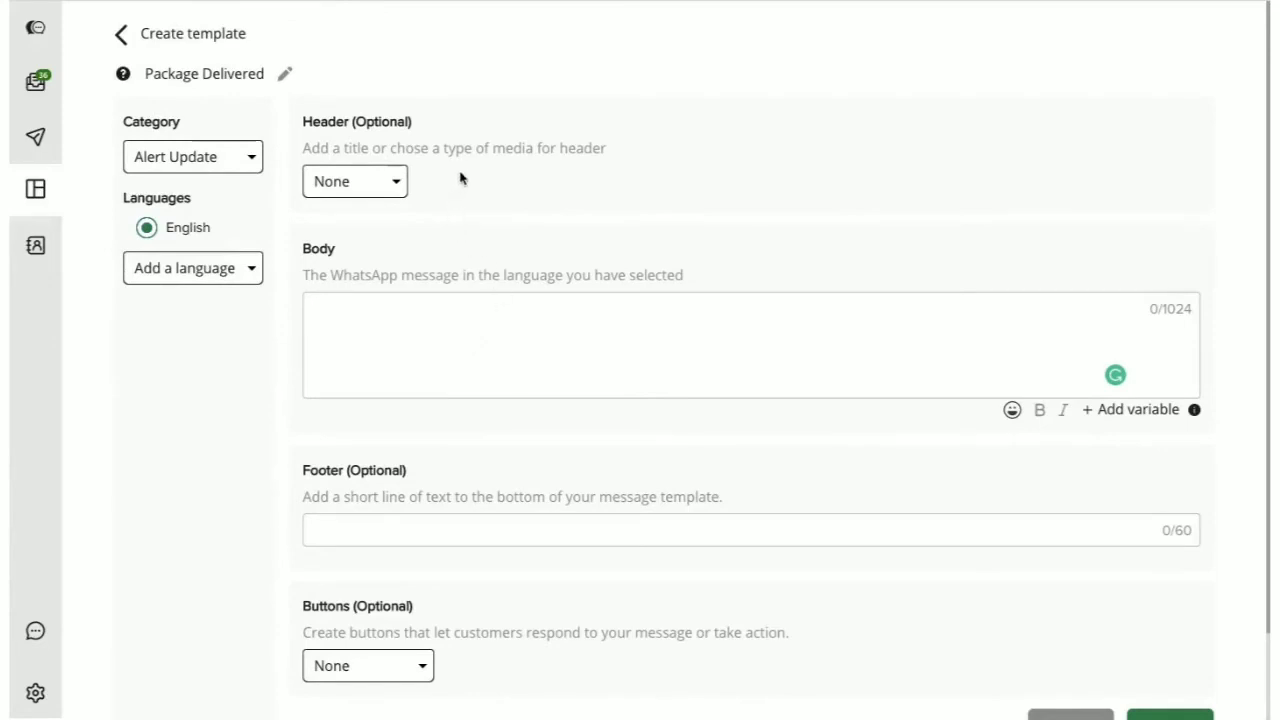
{"action": "left_click", "coordinate": [354, 181]}
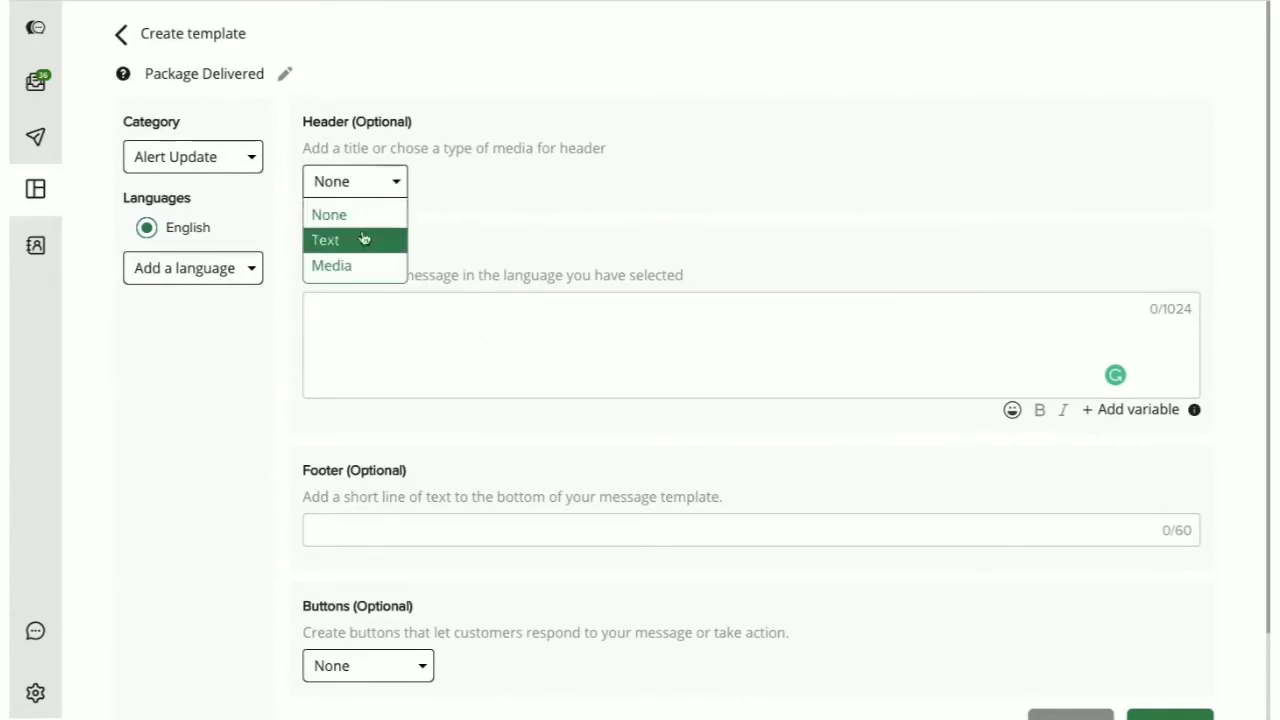
{"action": "left_click", "coordinate": [331, 265]}
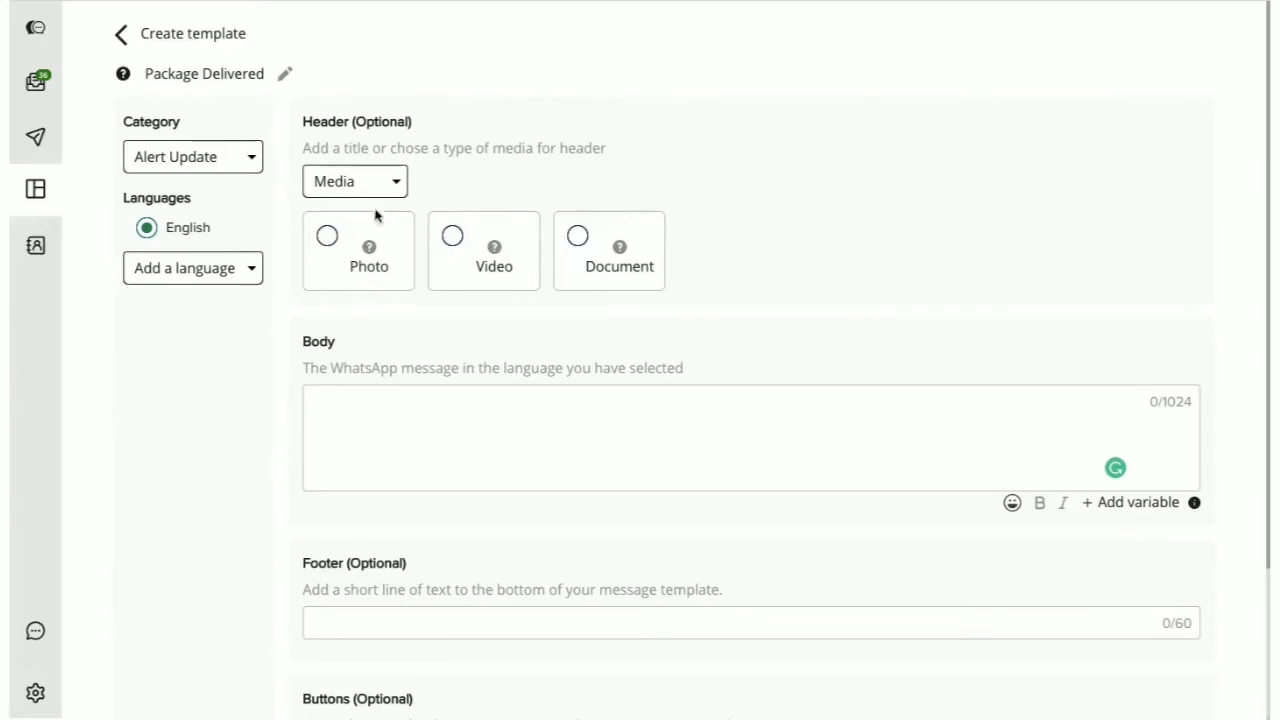
Step: Switch the header to text and finish its line with ', we hope' and 'order' wording
{"action": "left_click", "coordinate": [354, 181]}
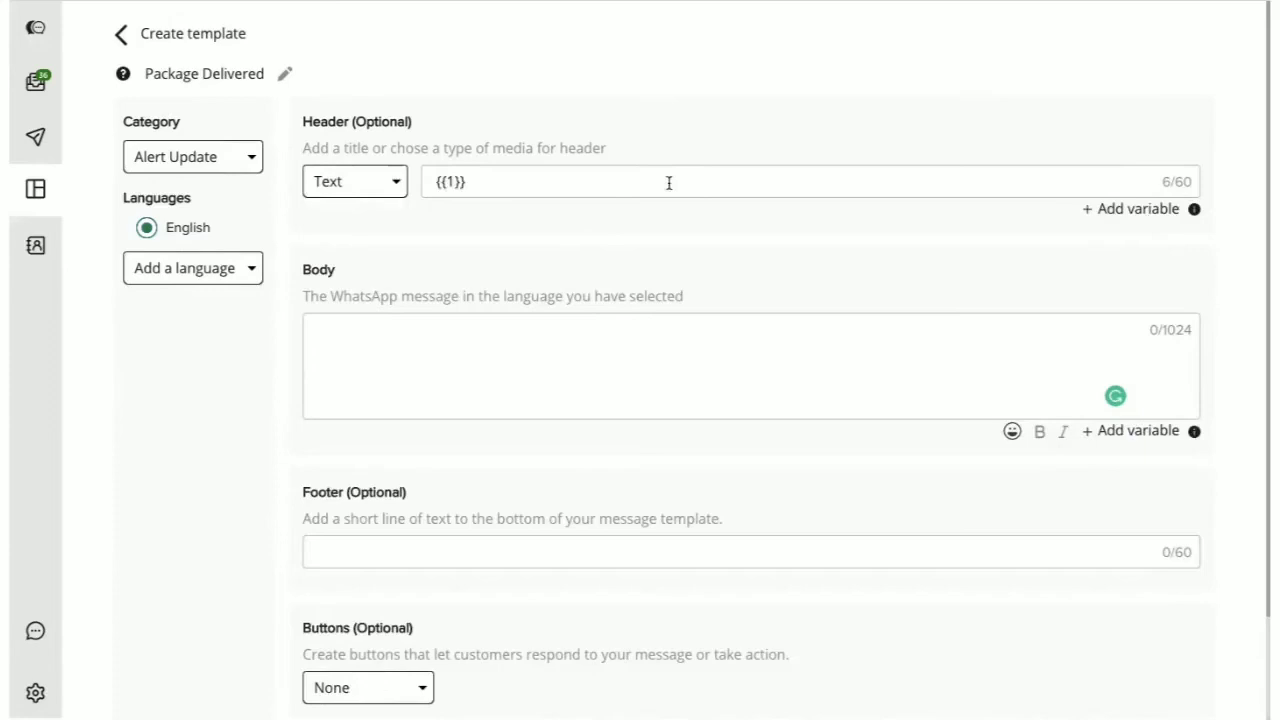
{"action": "type", "text": ", we hope you received your"}
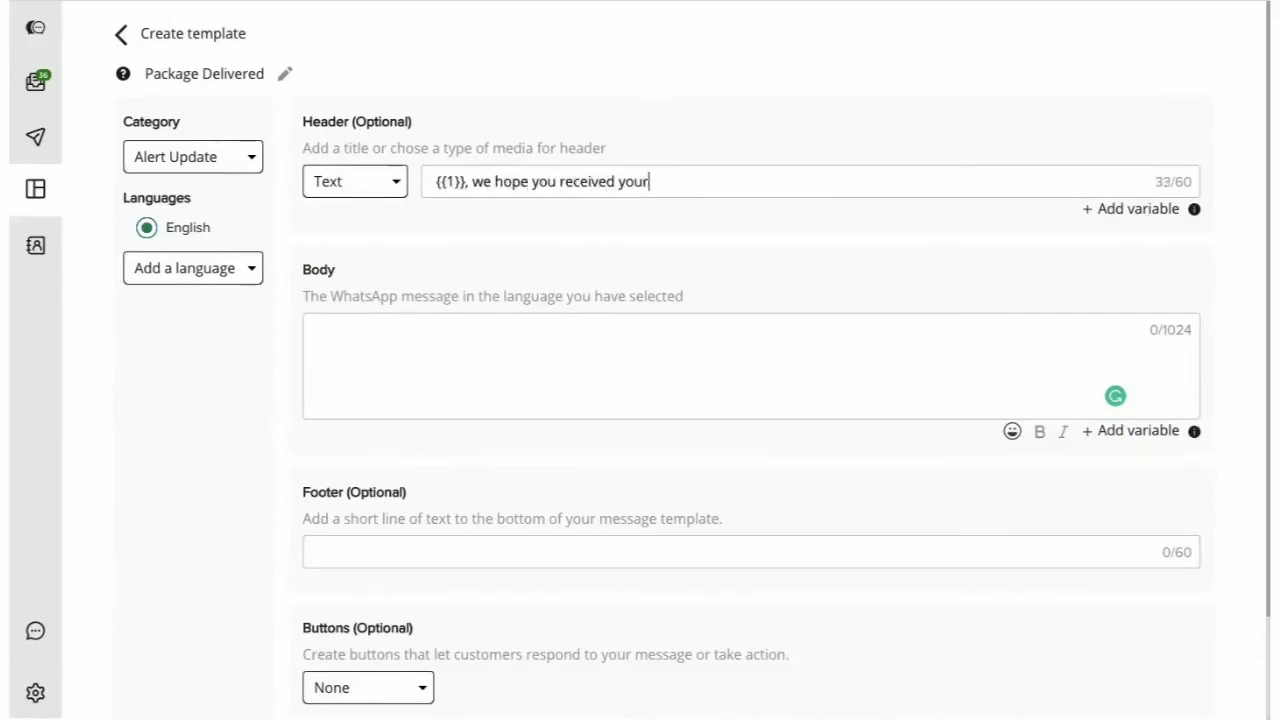
{"action": "type", "text": "order!"}
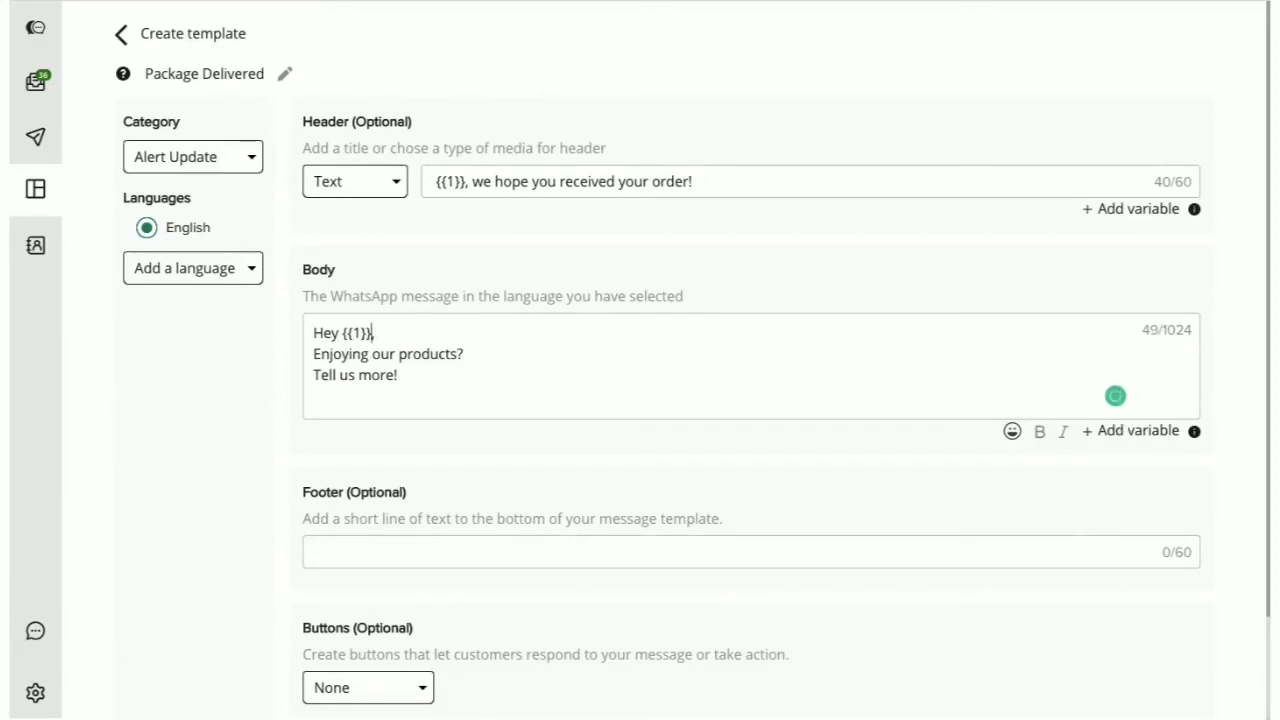
Step: Add the footer 'Thank you for shopping with us!'
{"action": "scroll", "scroll_direction": "down", "scroll_amount": 3}
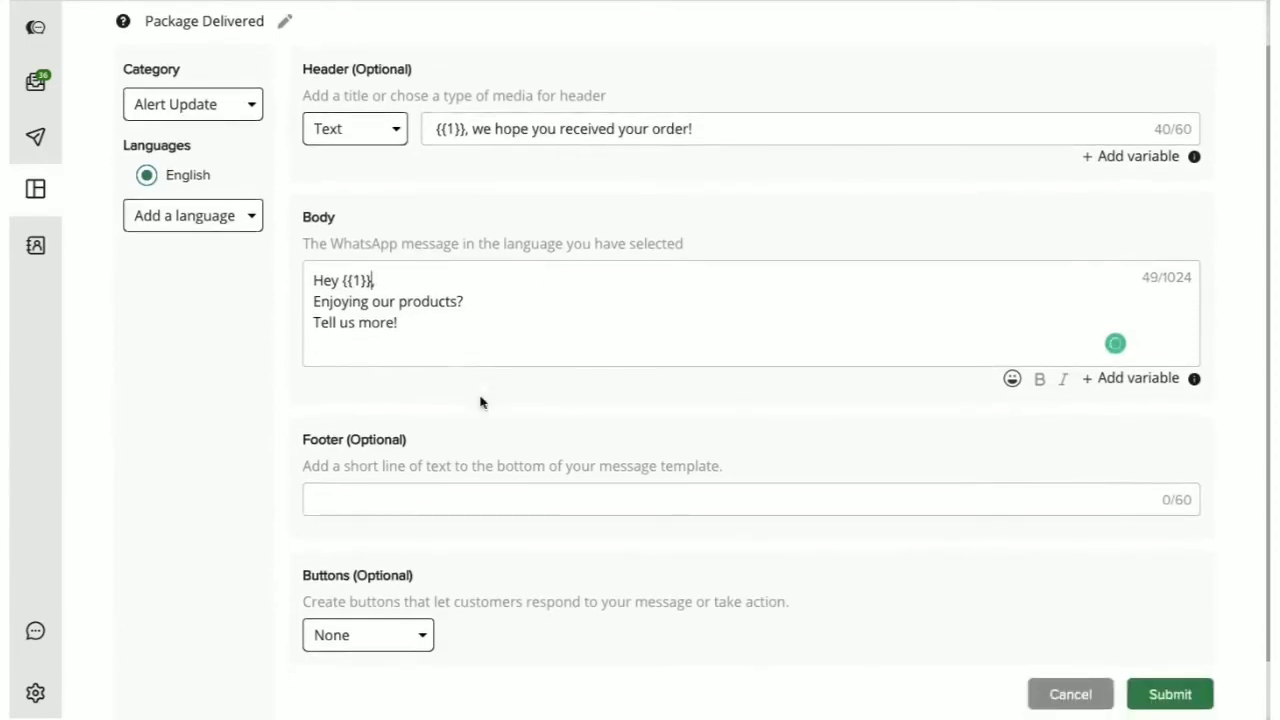
{"action": "scroll", "scroll_direction": "down", "scroll_amount": 3}
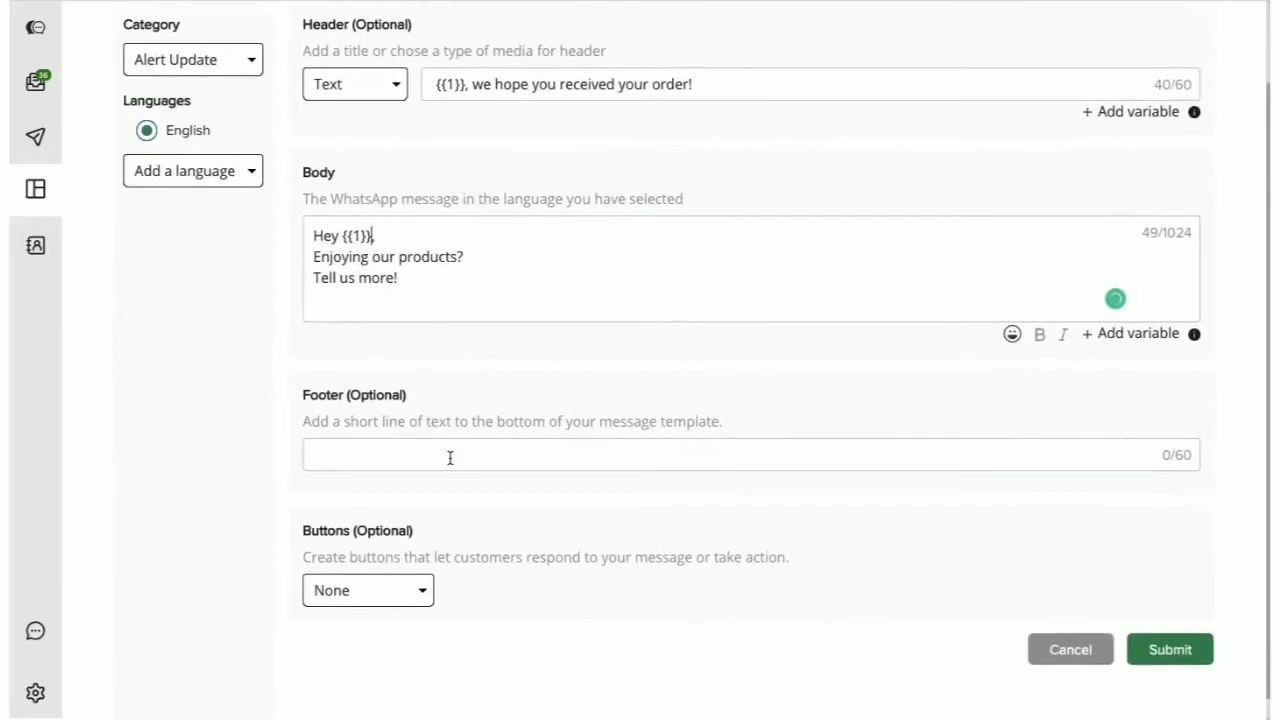
{"action": "type", "text": "Thank"}
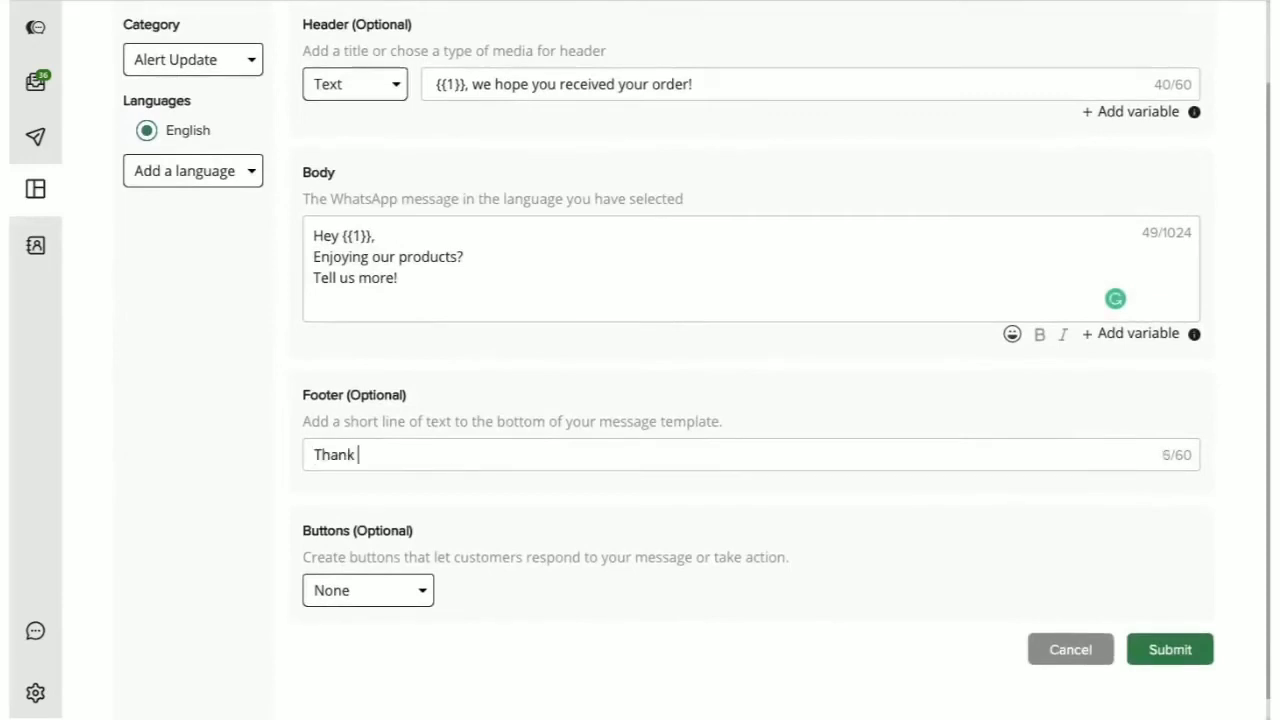
{"action": "type", "text": "you for shopp"}
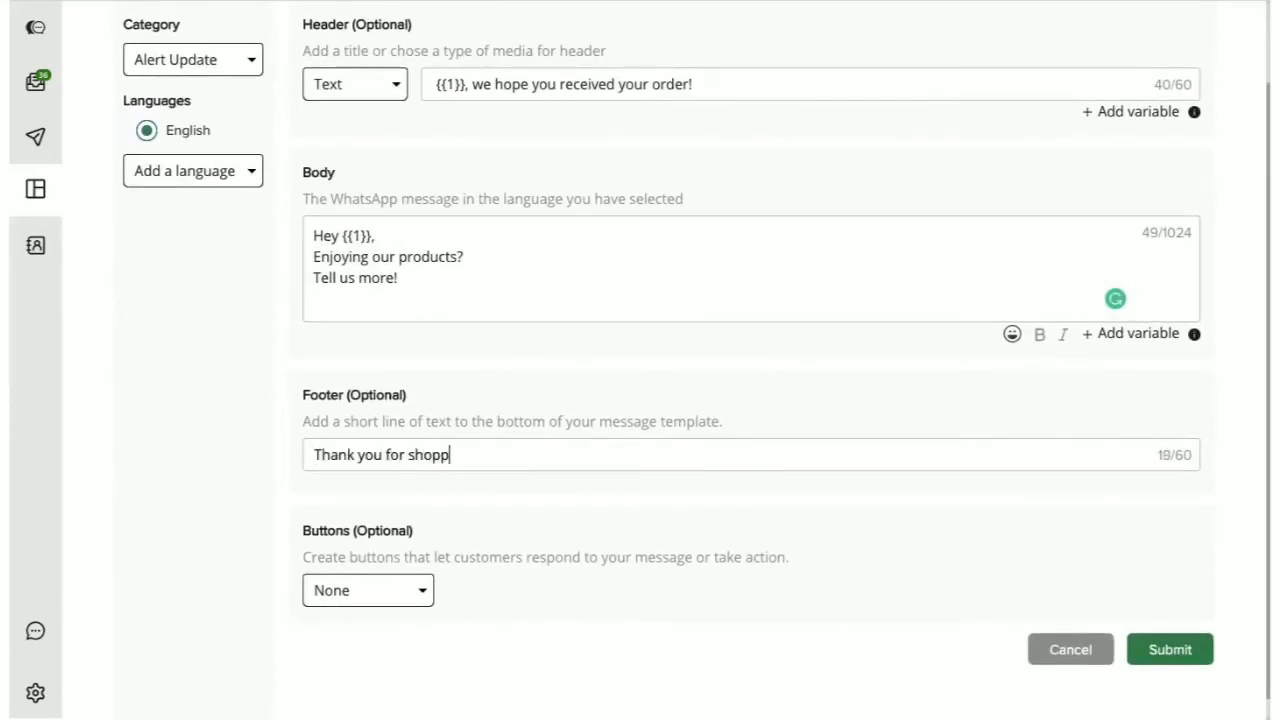
{"action": "type", "text": "ing with"}
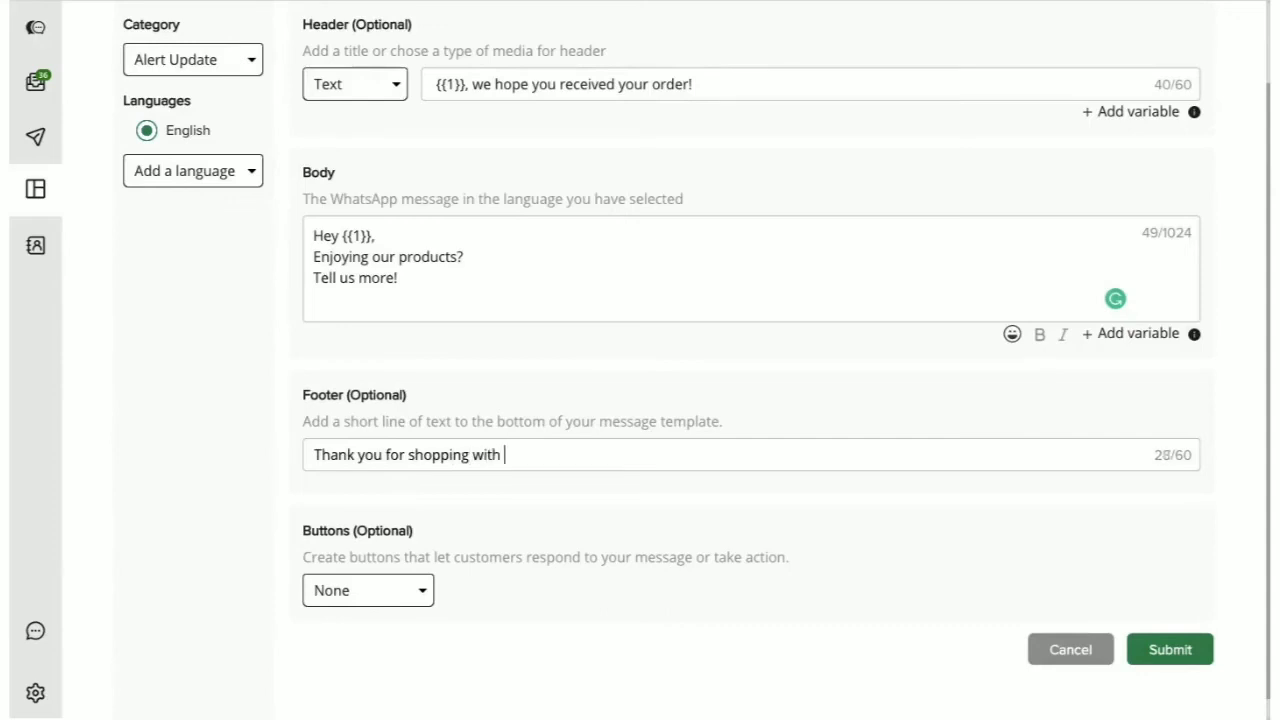
{"action": "type", "text": "us!"}
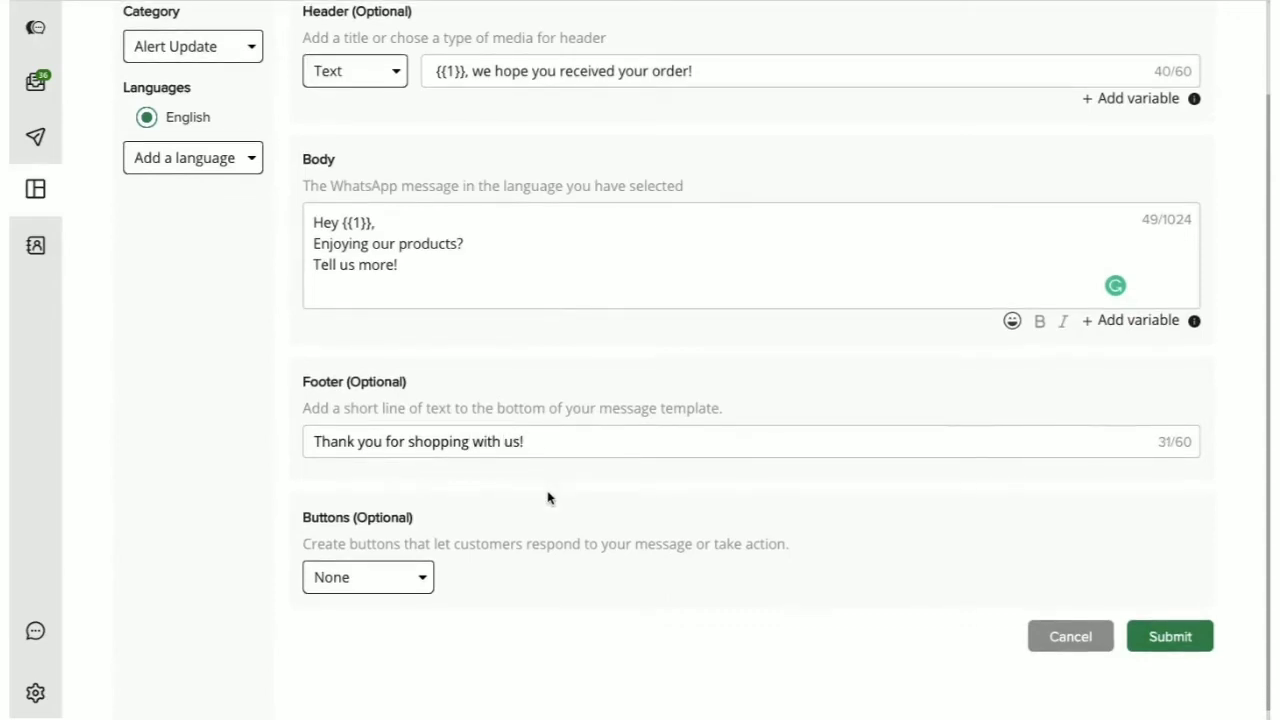
Step: Add two quick-reply buttons, 'Loved it!' and 'Can be better'
{"action": "left_click", "coordinate": [367, 576]}
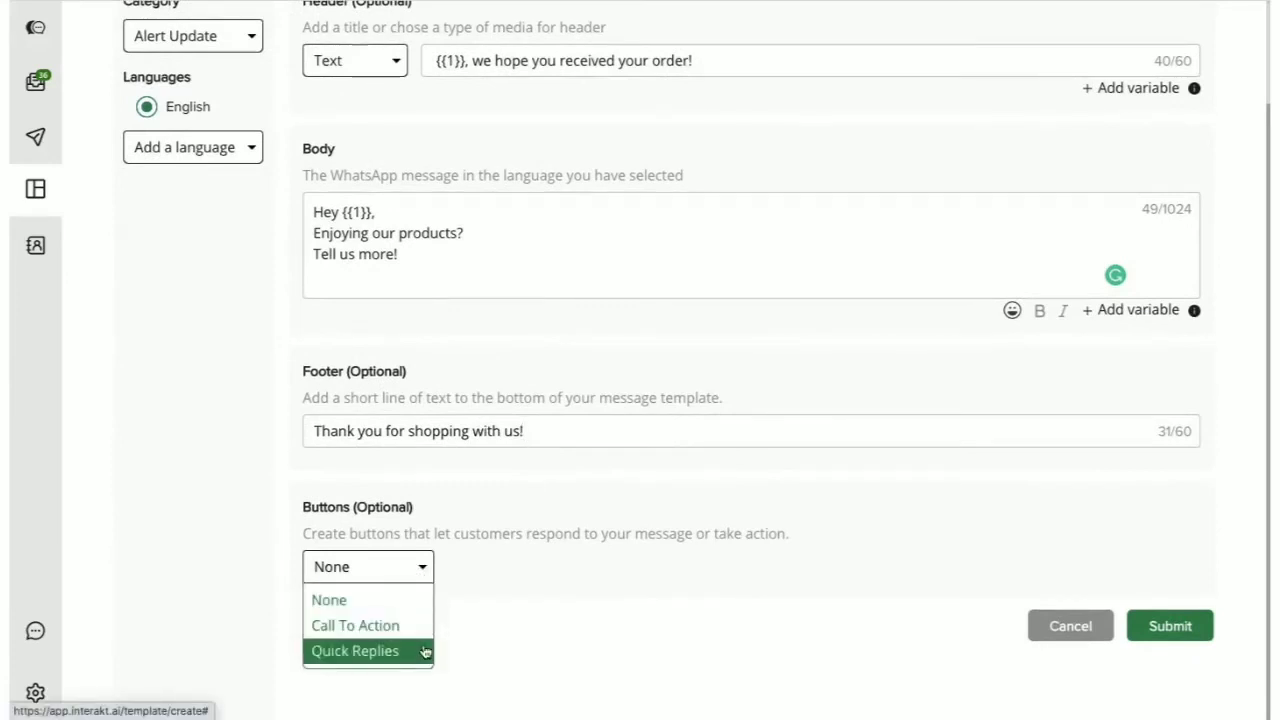
{"action": "left_click", "coordinate": [355, 651]}
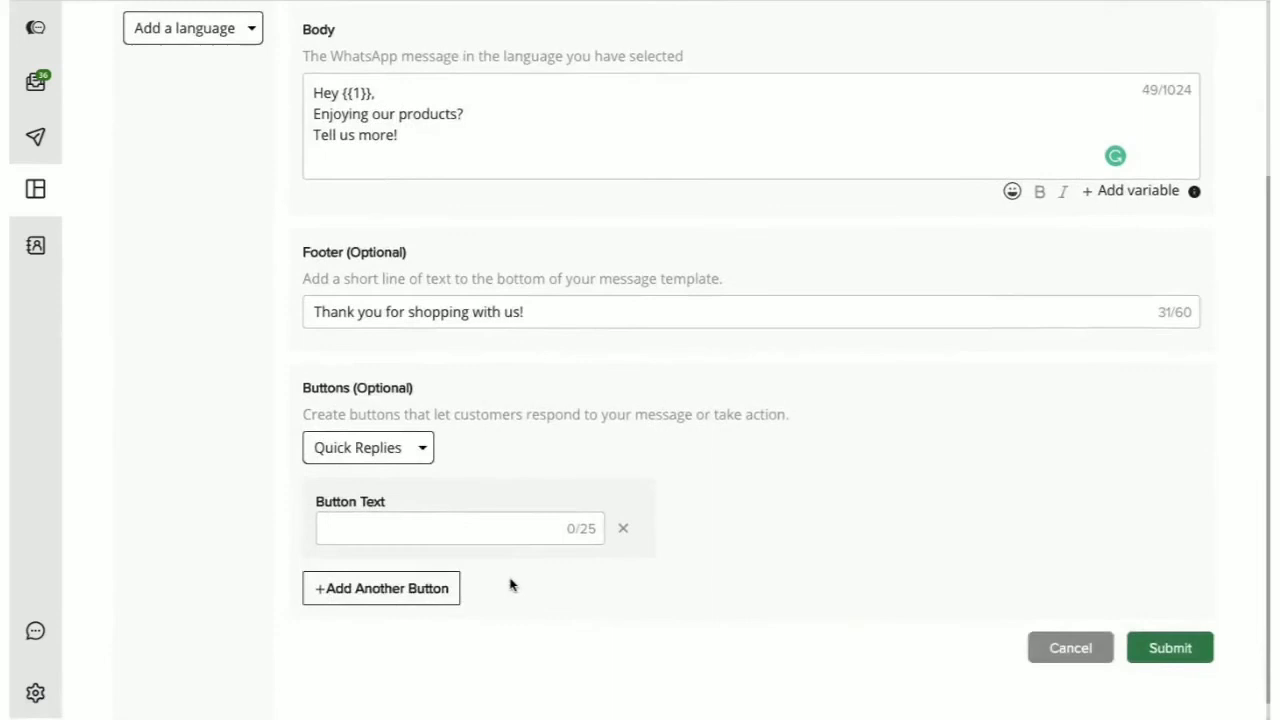
{"action": "left_click", "coordinate": [381, 588]}
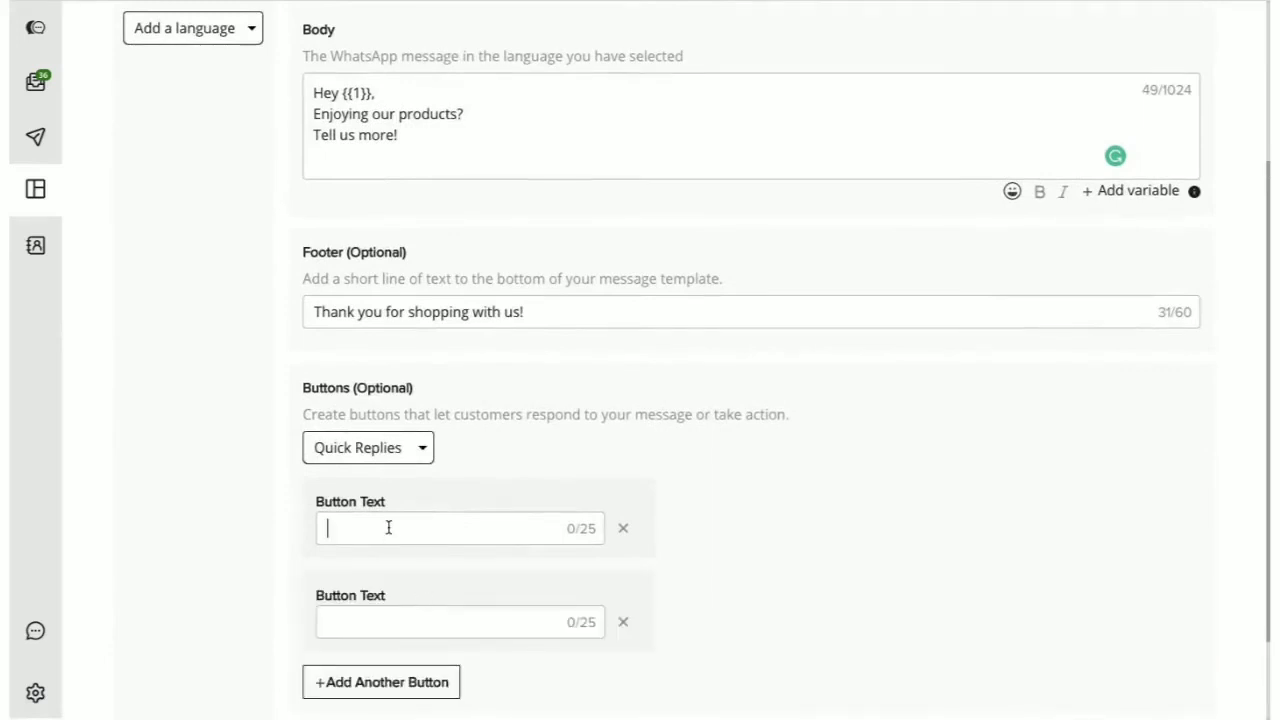
{"action": "type", "text": "Loved it!"}
{"action": "left_click", "coordinate": [460, 622]}
{"action": "type", "text": "Can b"}
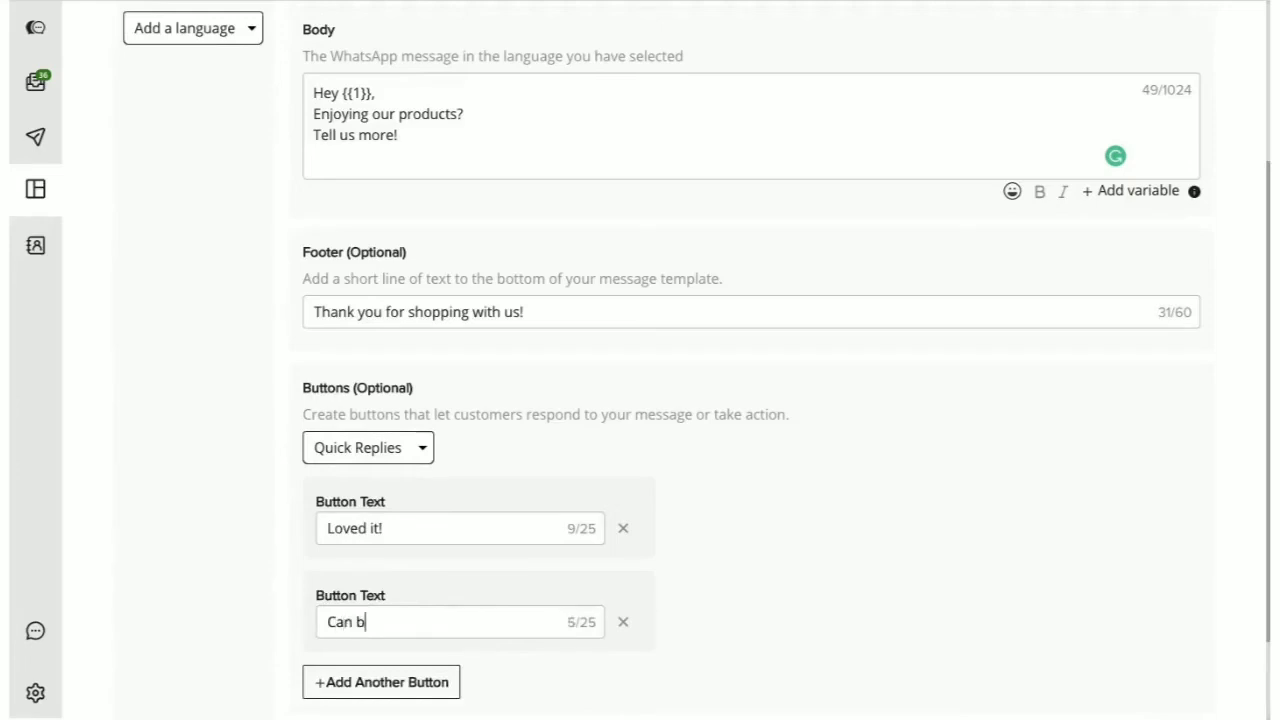
{"action": "type", "text": "e better"}
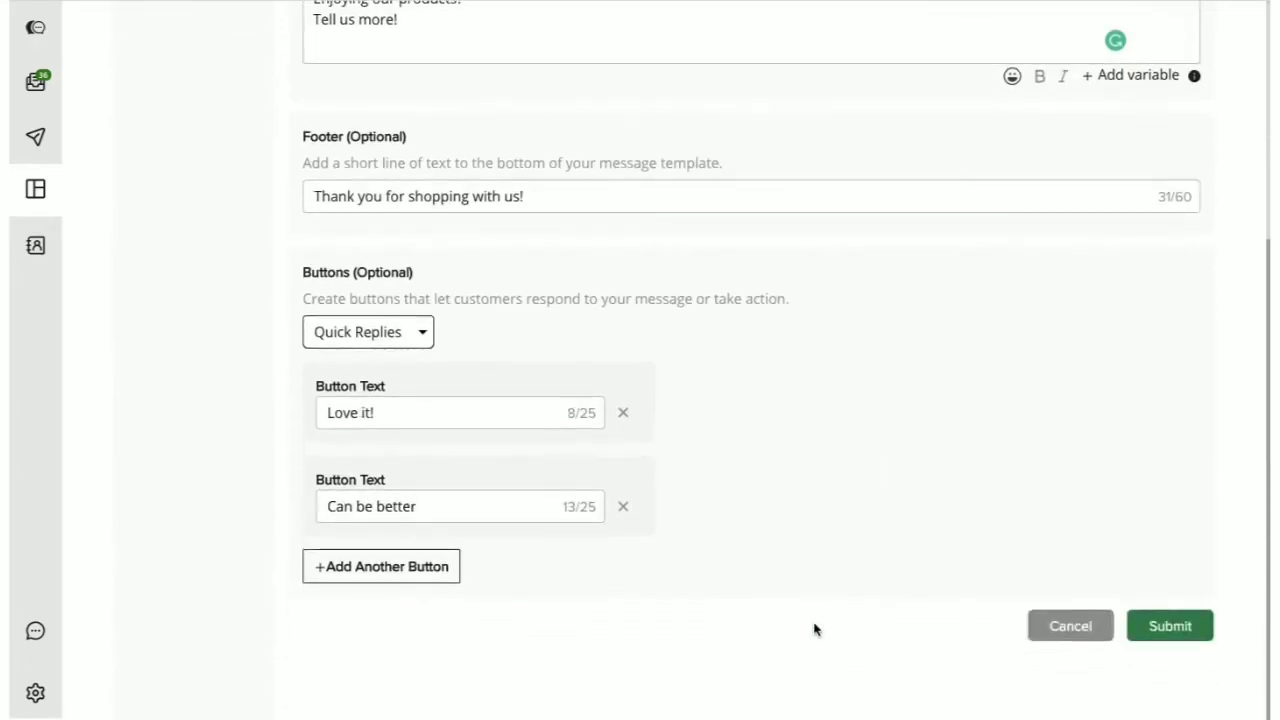
Step: Submit the finished Package Delivered template for creation
{"action": "left_click", "coordinate": [1170, 625]}
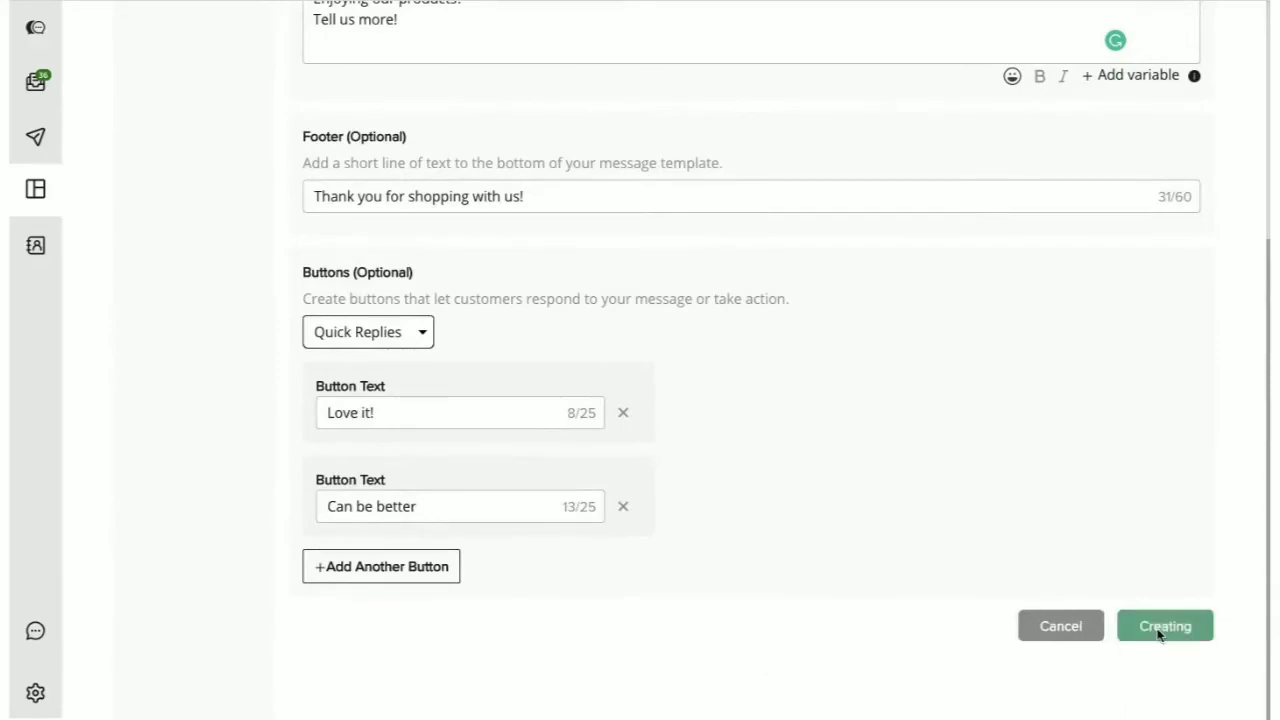
{"action": "left_click", "coordinate": [1164, 625]}
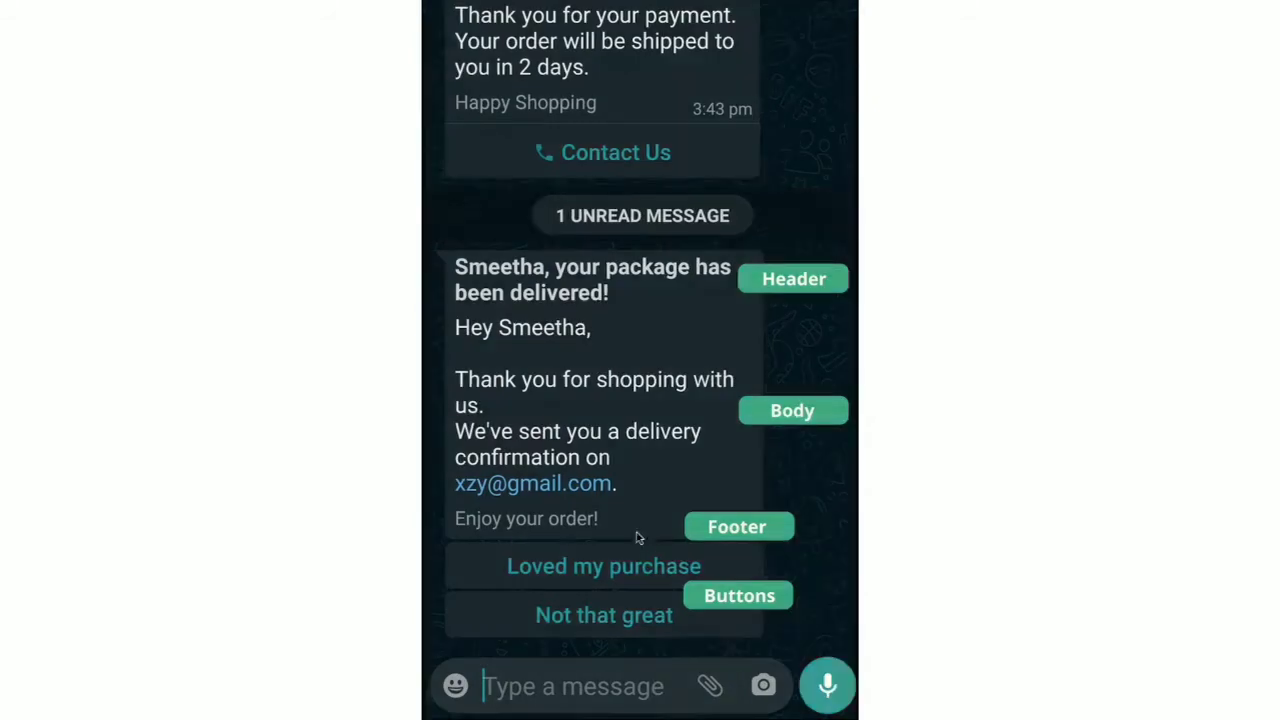
{"action": "mouse_move", "coordinate": [607, 532]}
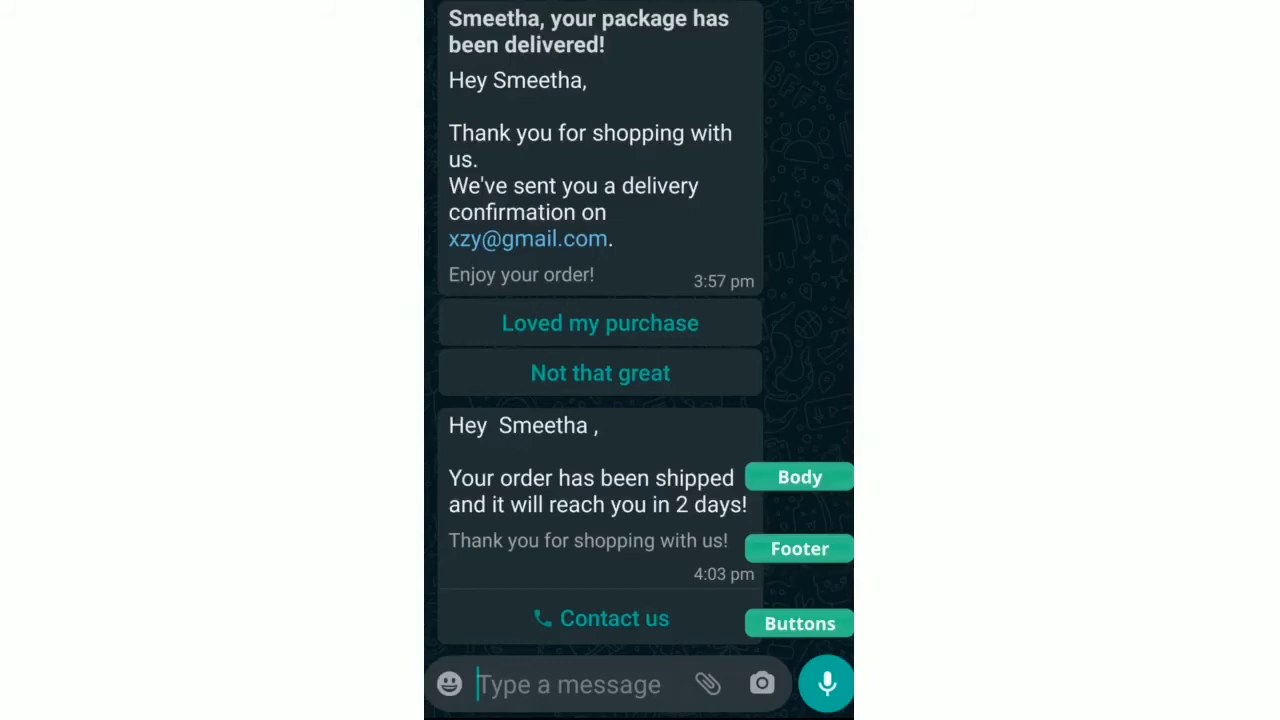
Step: Scroll through the example template messages in the WhatsApp chat
{"action": "scroll", "scroll_direction": "down", "scroll_amount": 3}
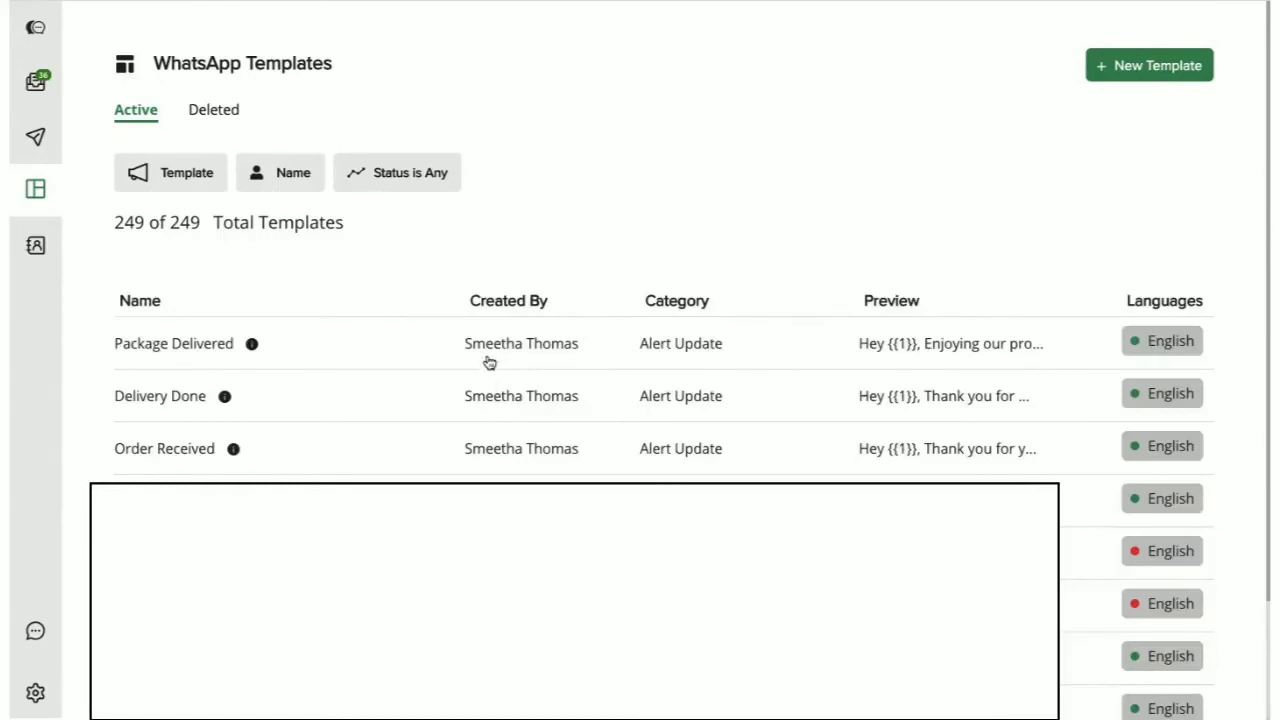
{"action": "mouse_move", "coordinate": [1150, 354]}
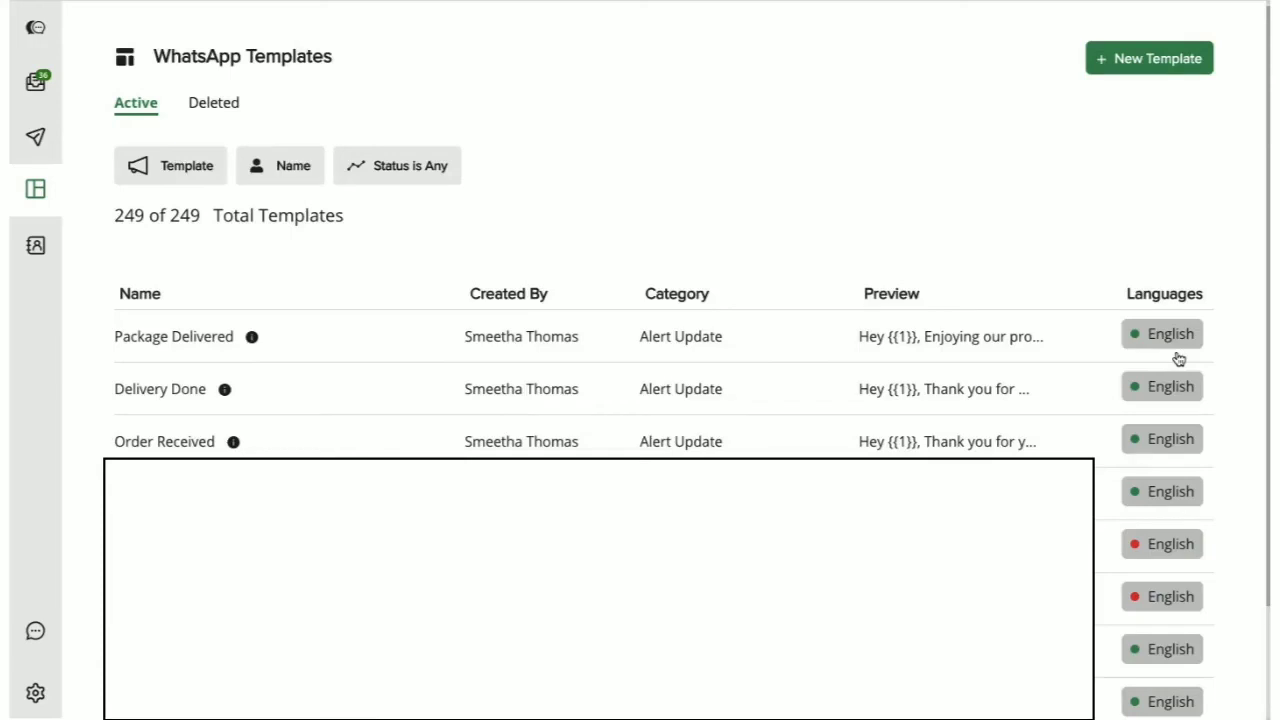
{"action": "mouse_move", "coordinate": [1237, 533]}
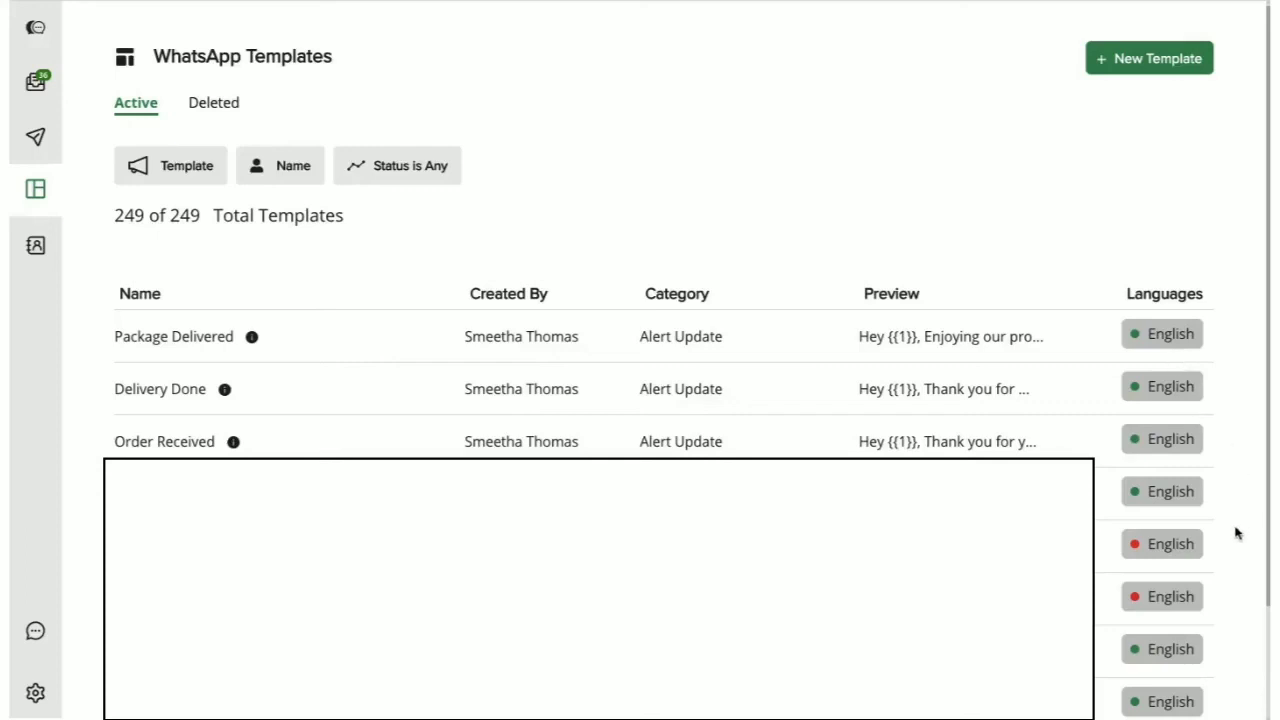
{"action": "mouse_move", "coordinate": [1142, 561]}
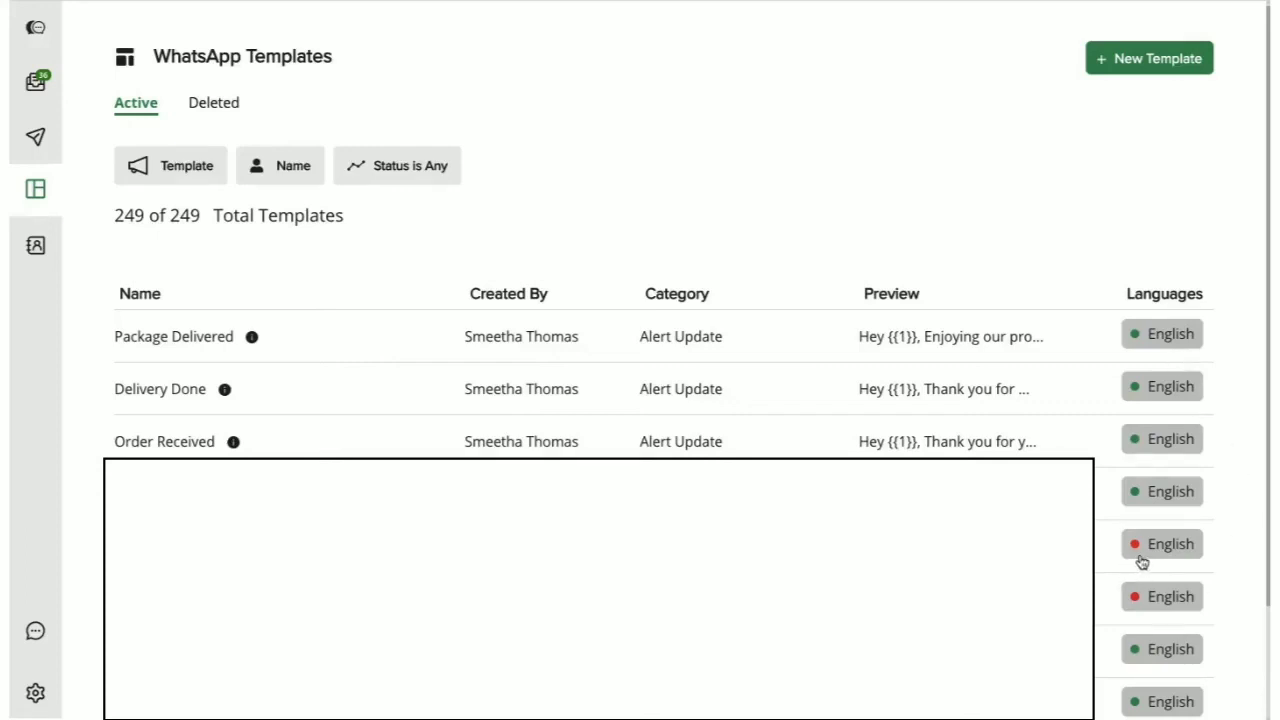